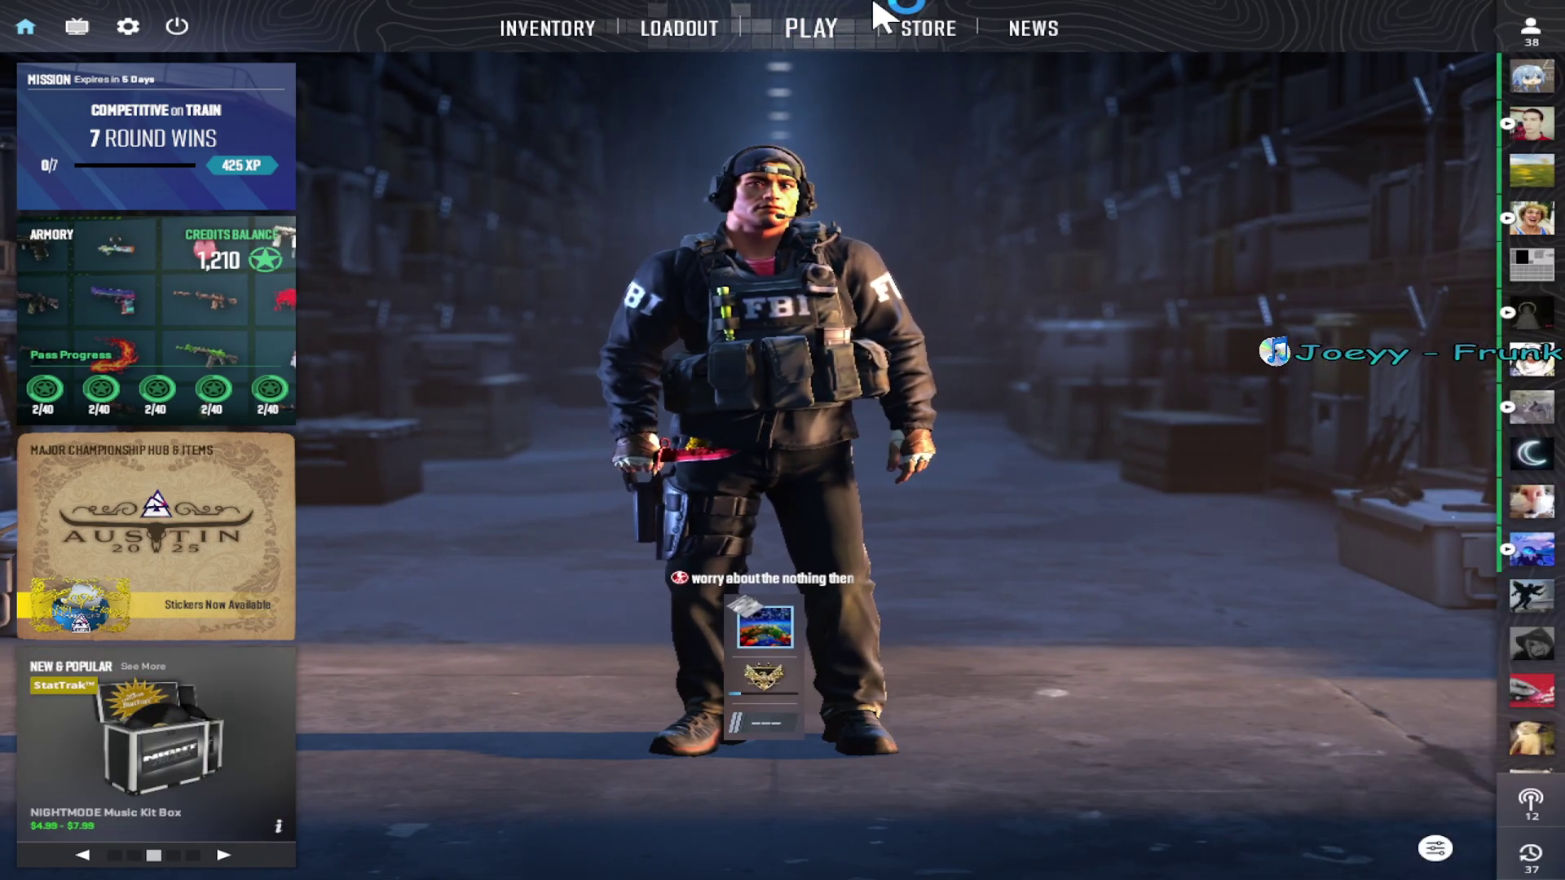
# Queue for a Competitive match on Nuke, retrying after the matchmaking-failed message.
pyautogui.click(810, 28)
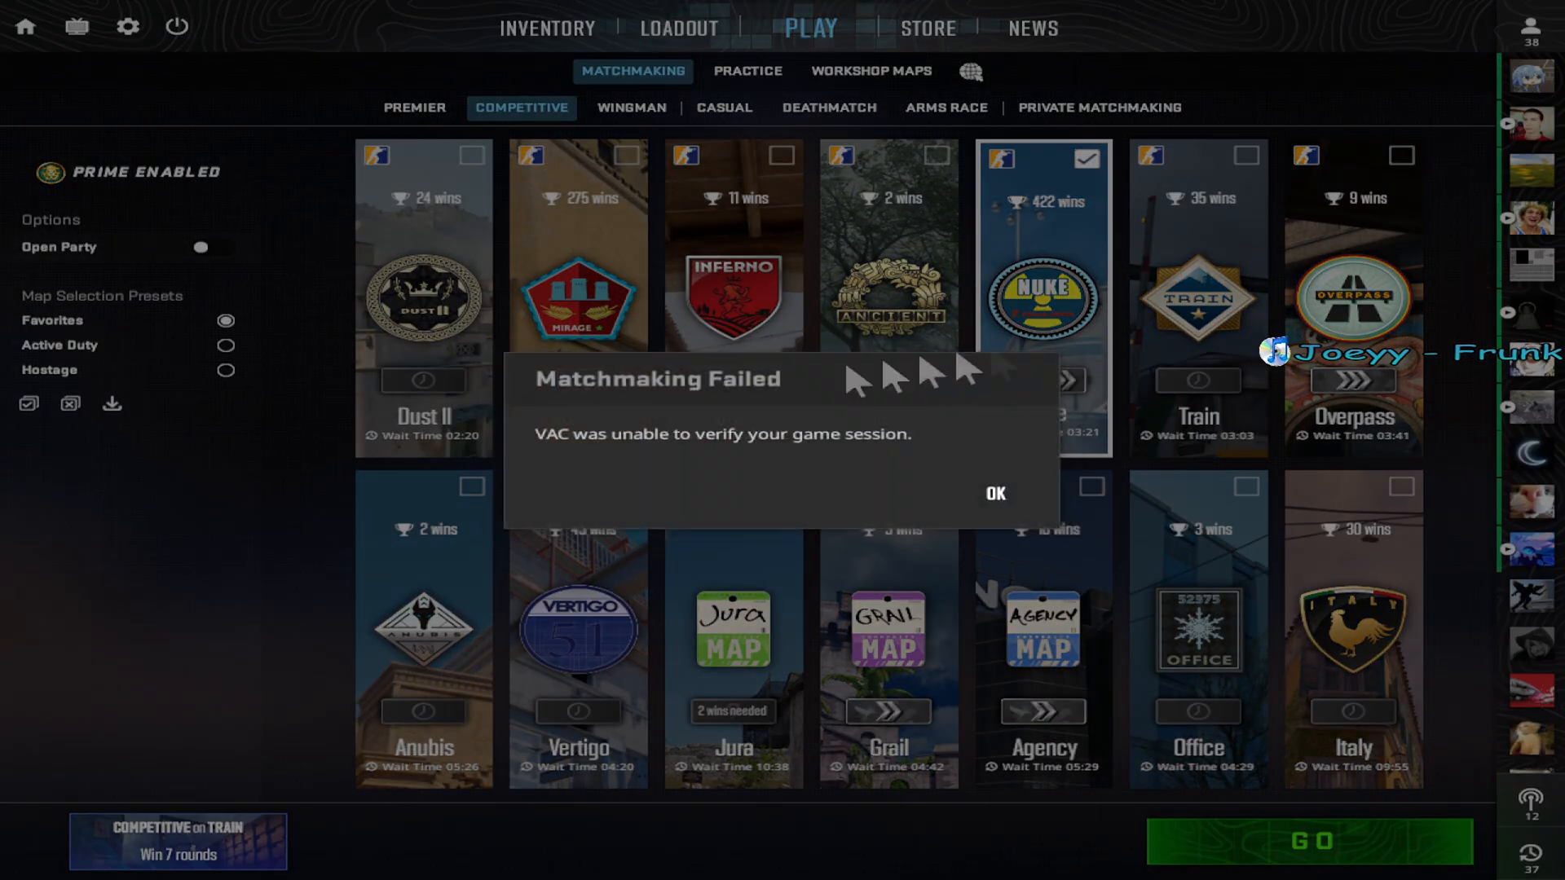
pyautogui.click(995, 494)
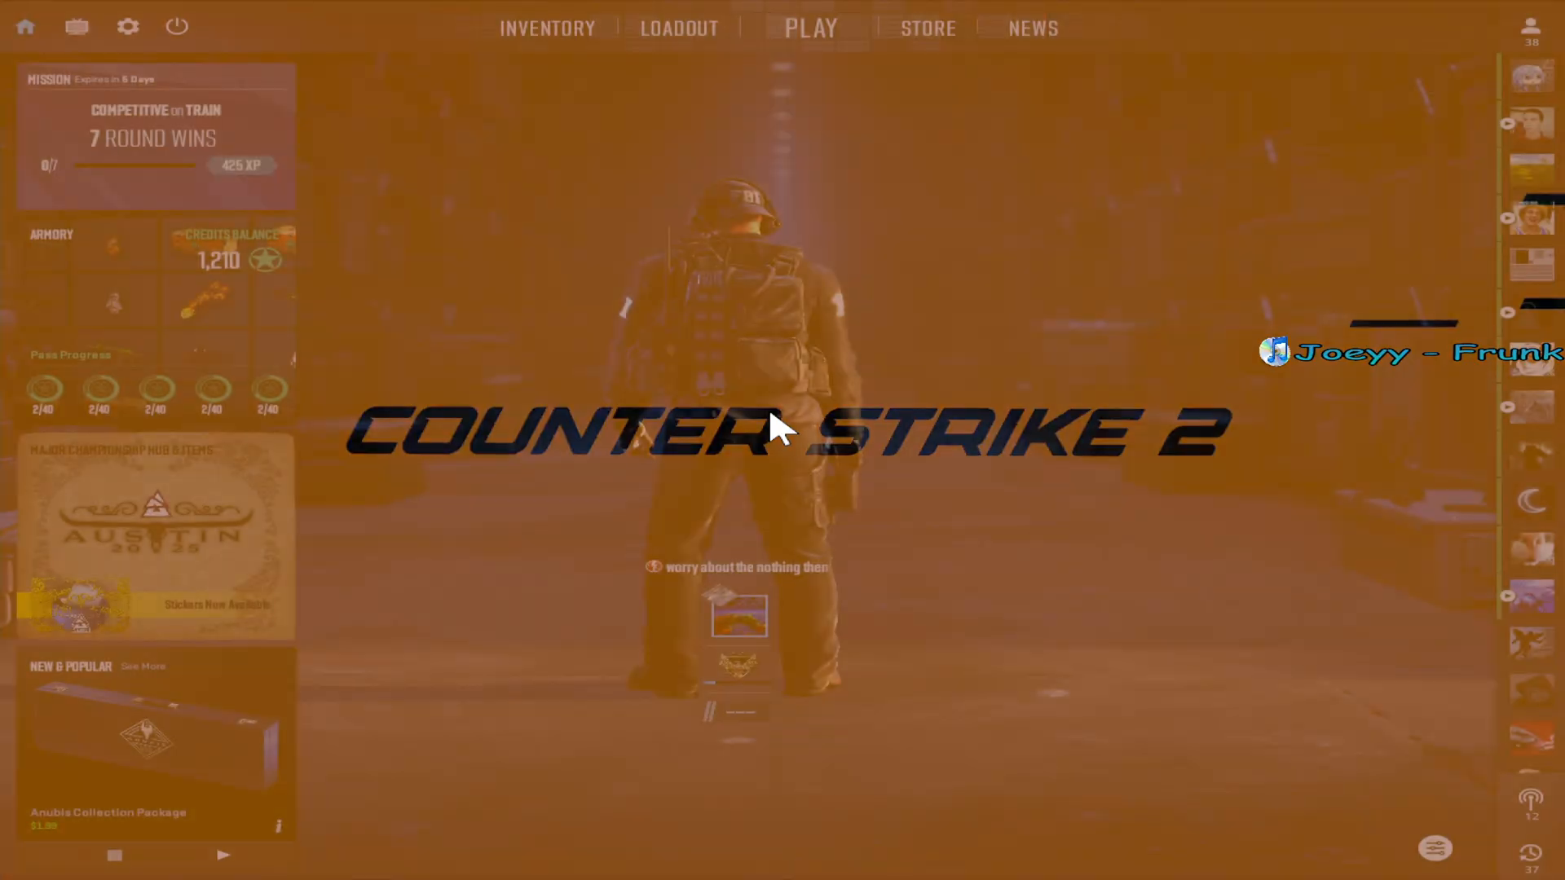
pyautogui.click(810, 27)
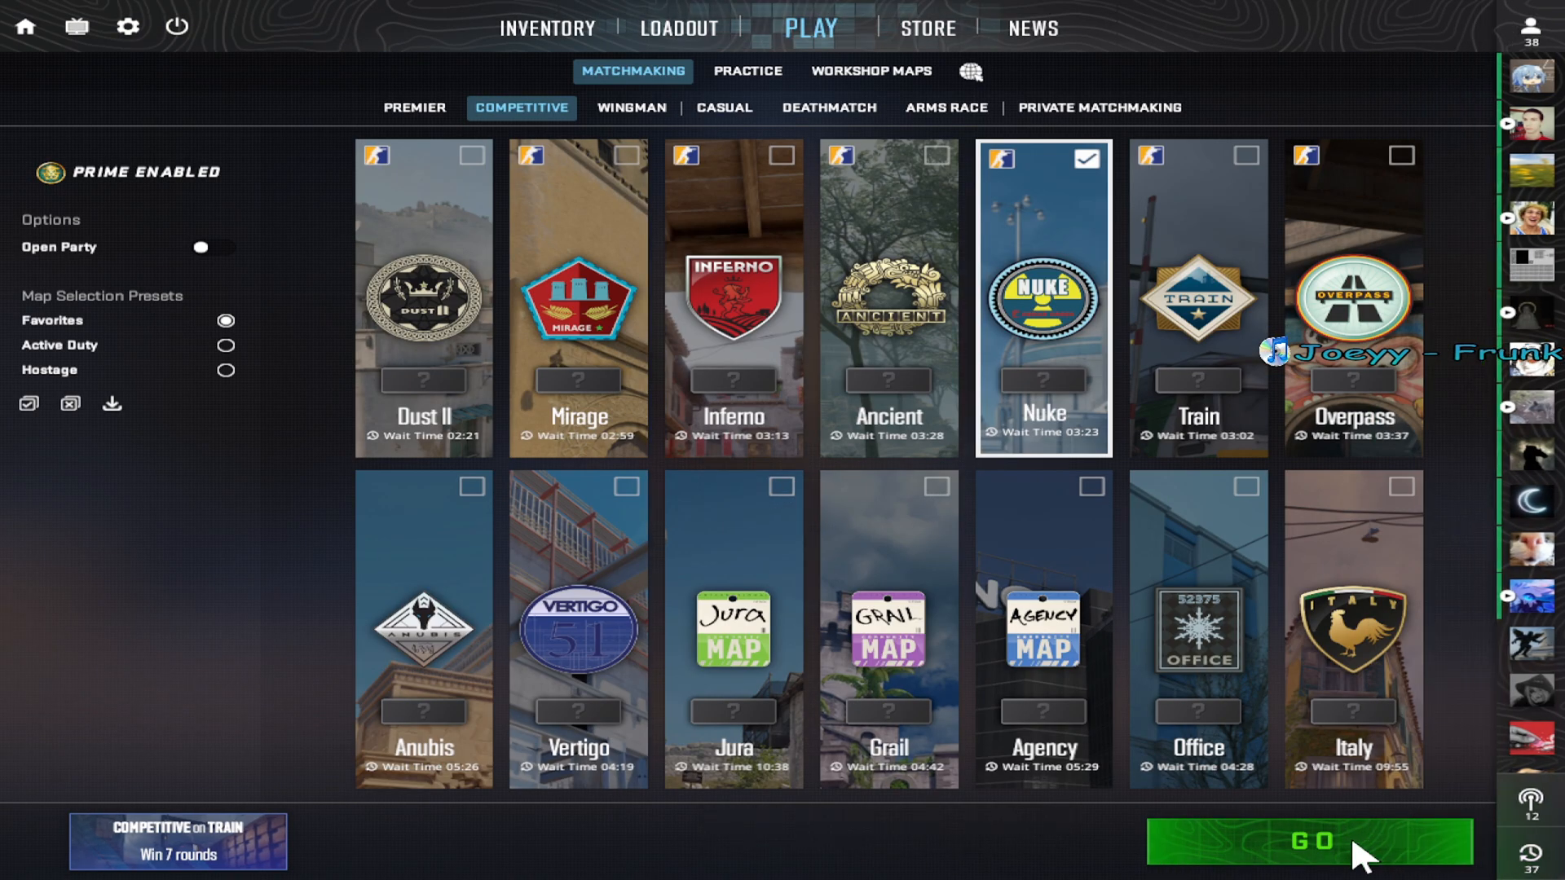
pyautogui.click(1310, 841)
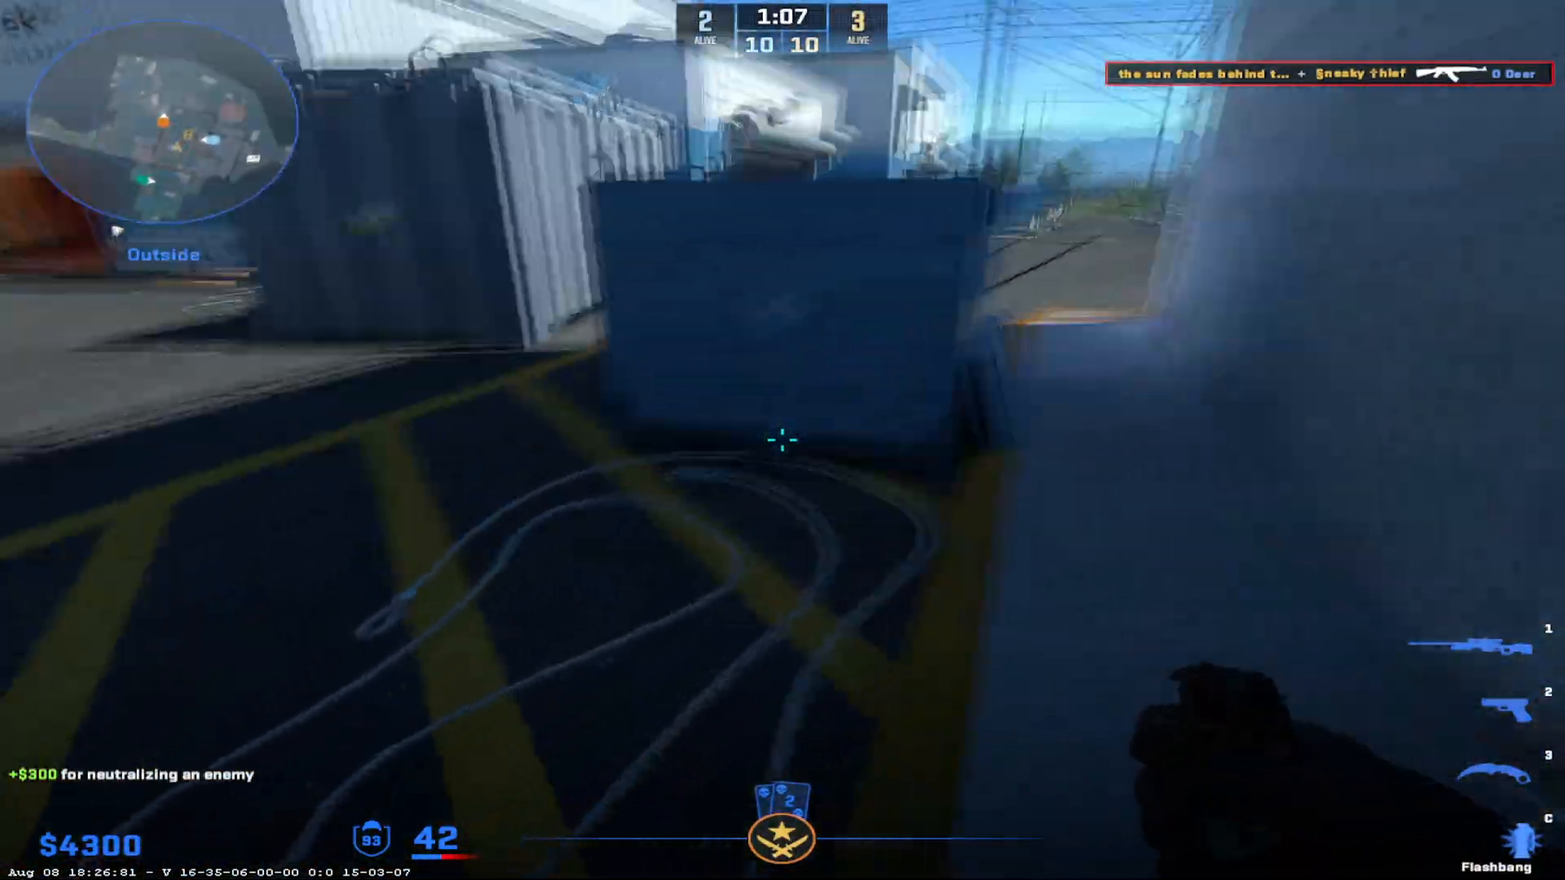
pyautogui.moveTo(782, 440)
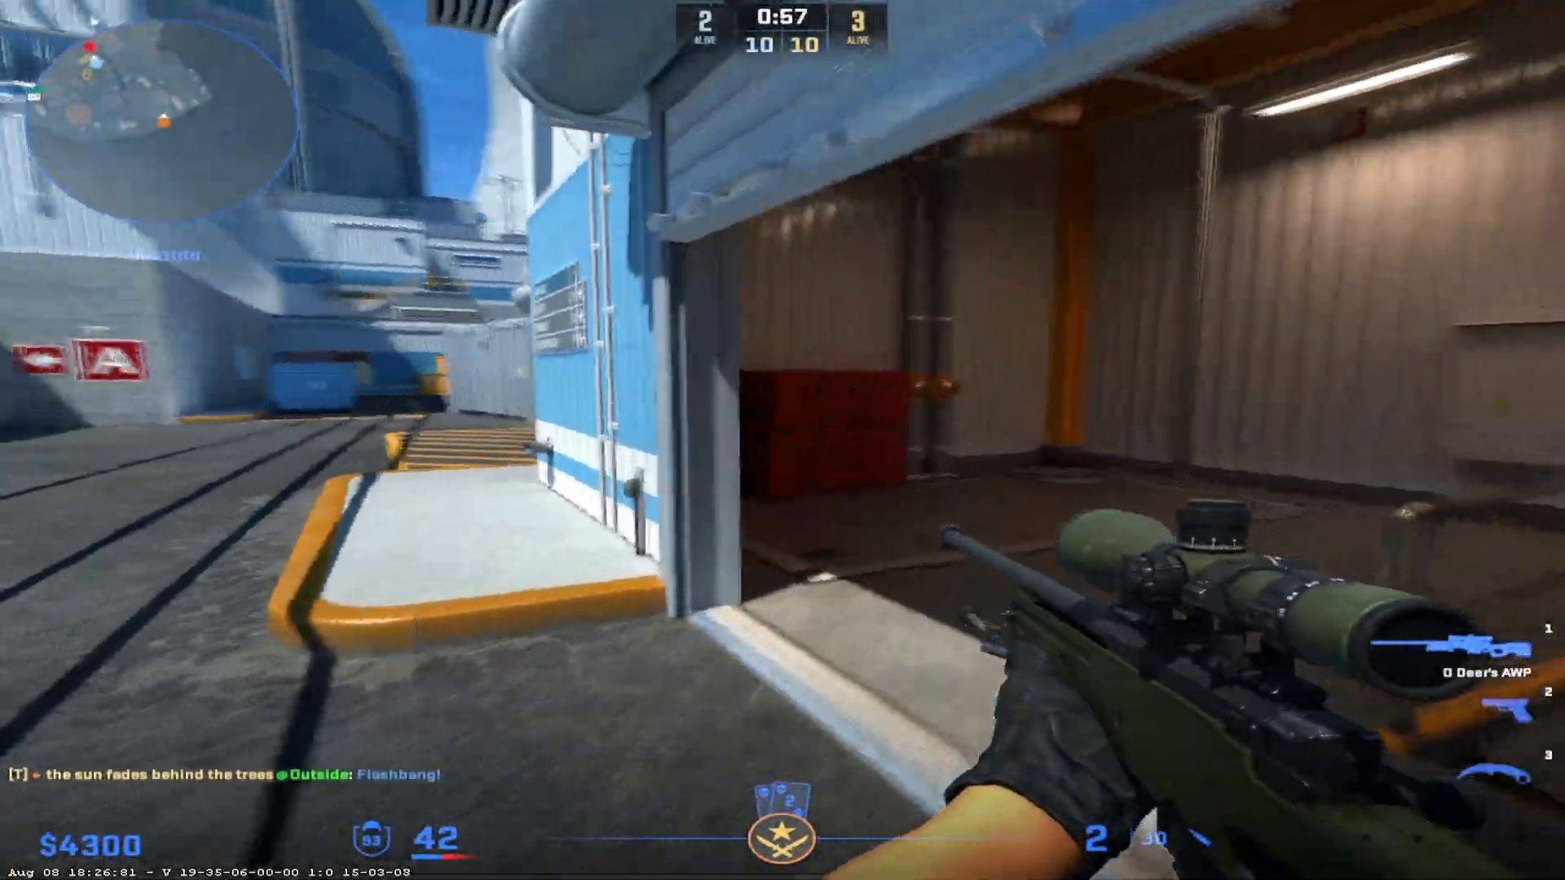
pyautogui.moveTo(783, 440)
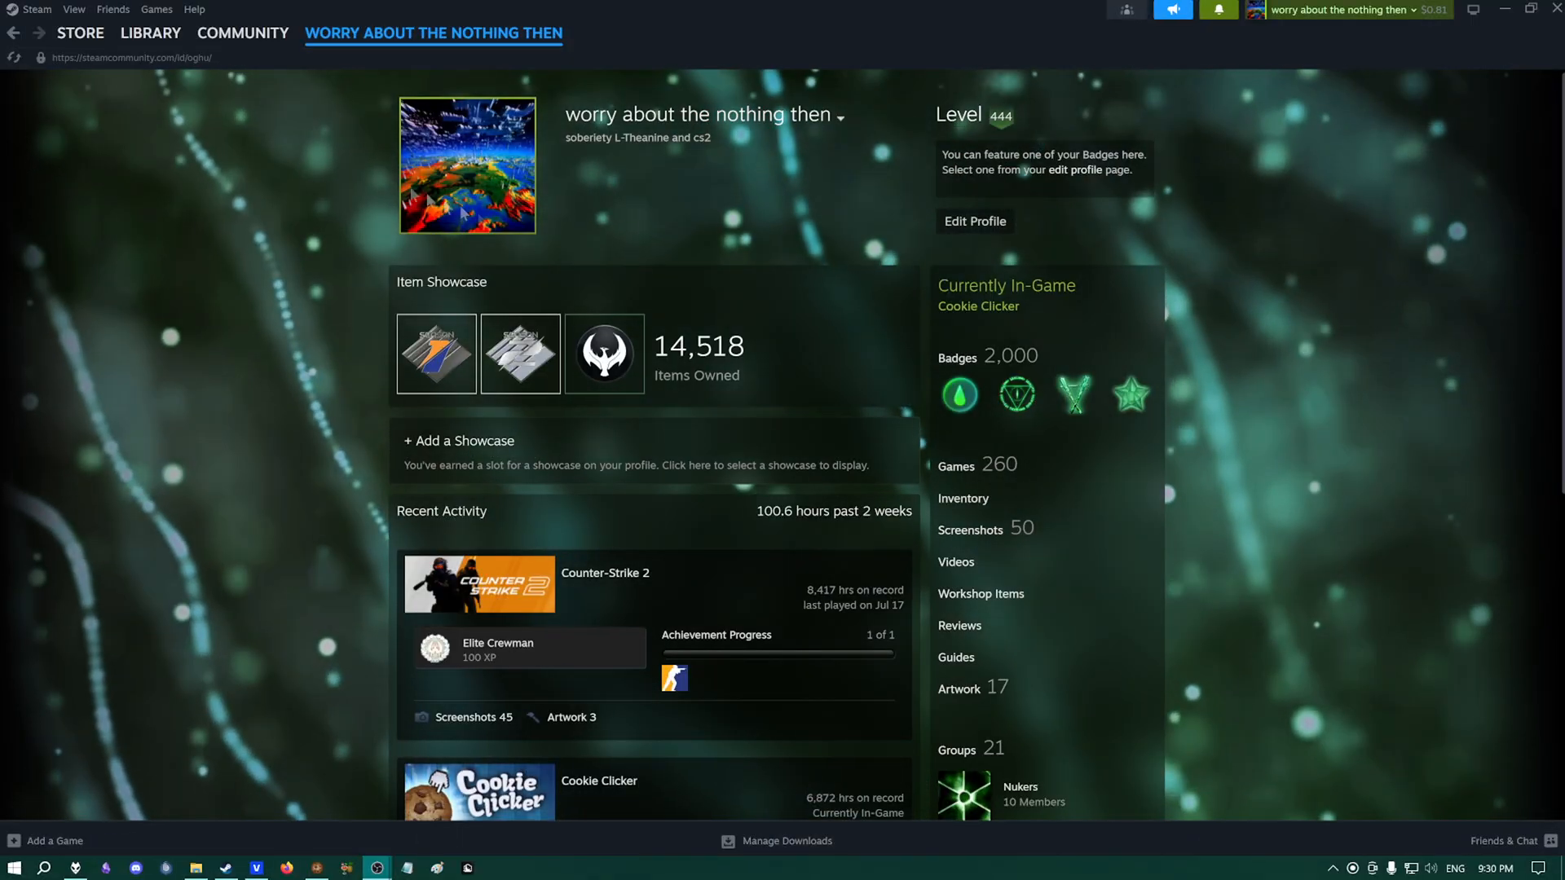
# Show Counter-Strike 2's Properties on the Installed Files page with Verify integrity of game files.
pyautogui.click(150, 32)
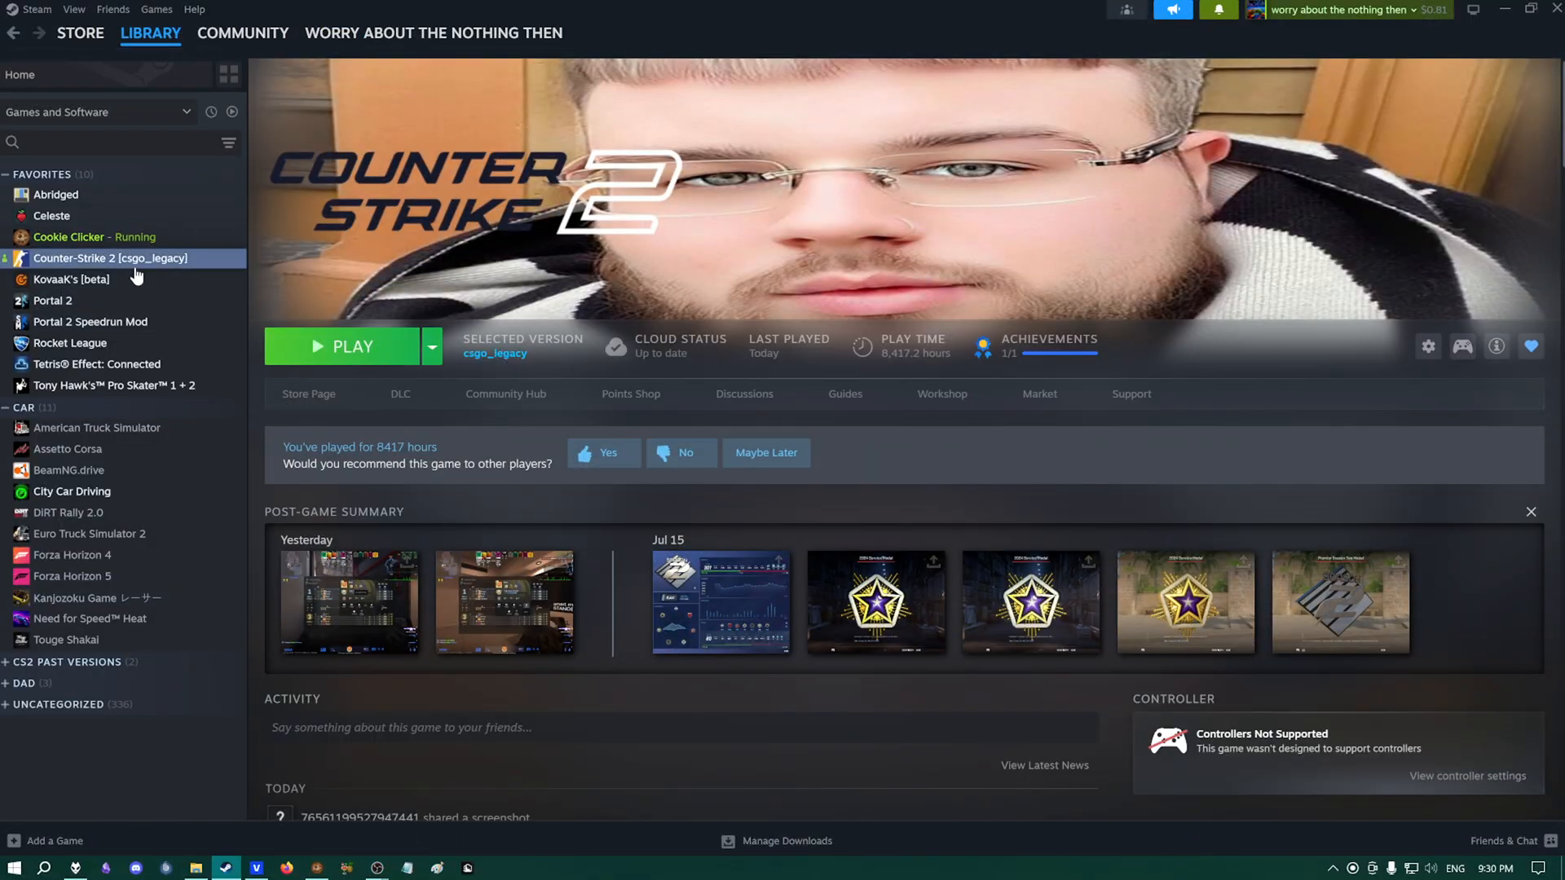
pyautogui.rightClick(110, 258)
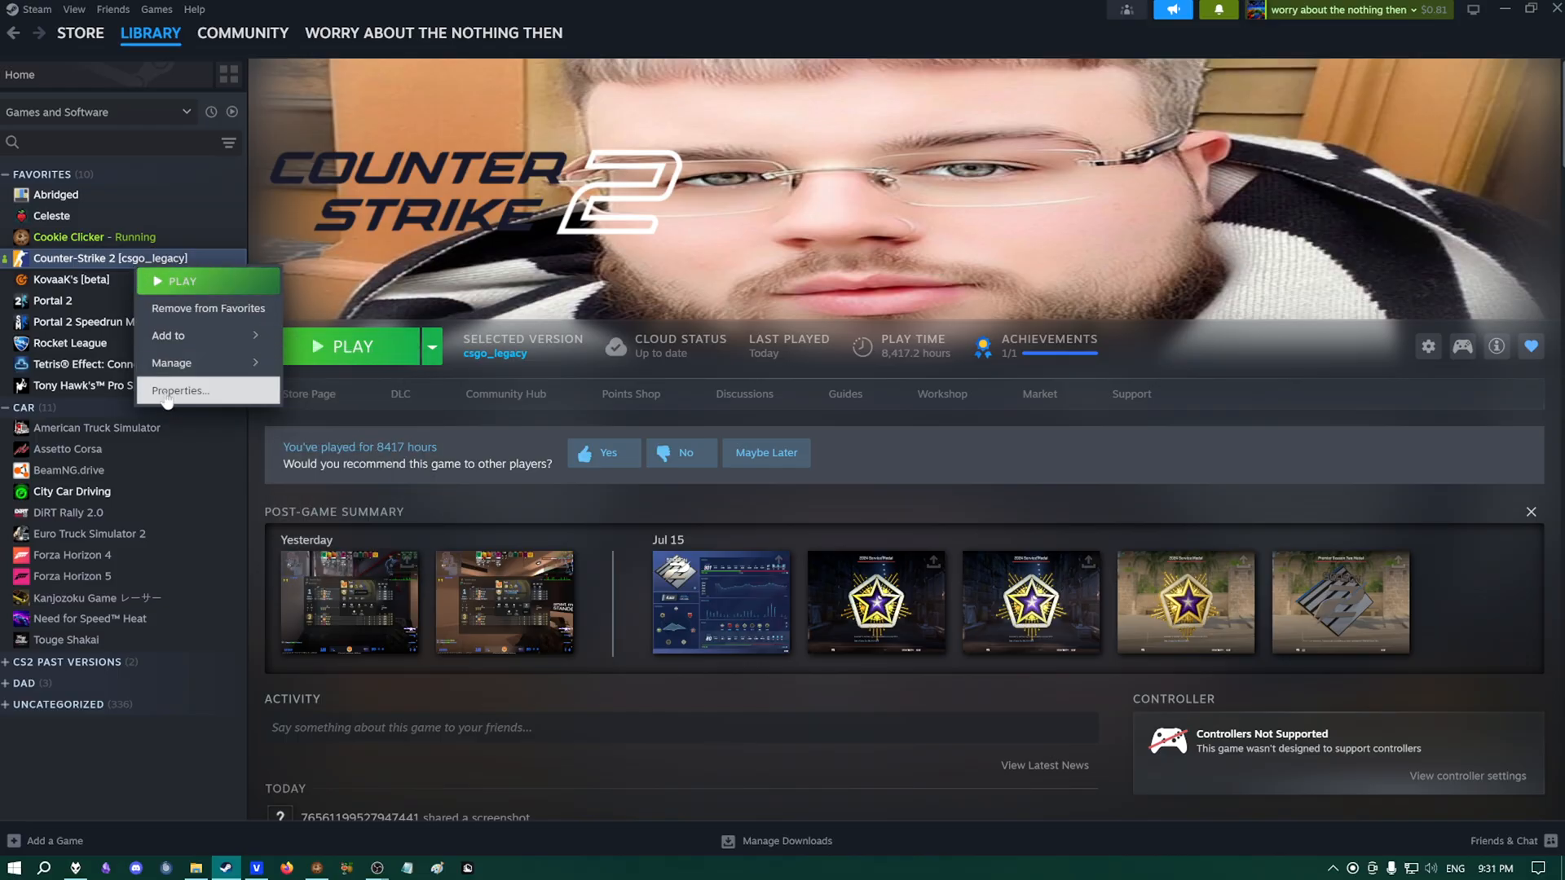
pyautogui.click(181, 391)
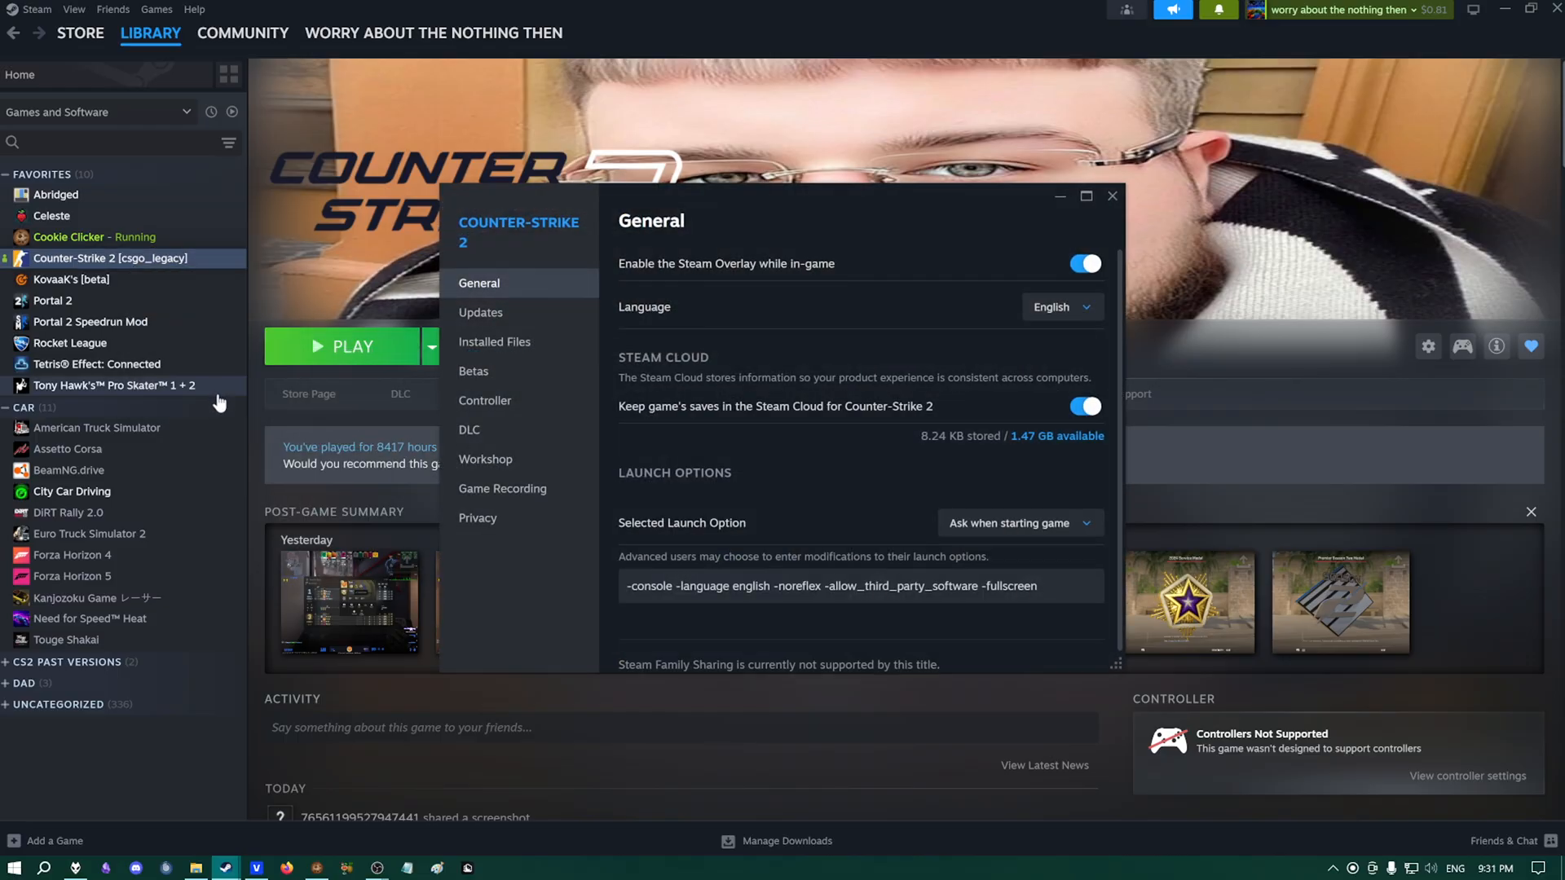
pyautogui.moveTo(496, 341)
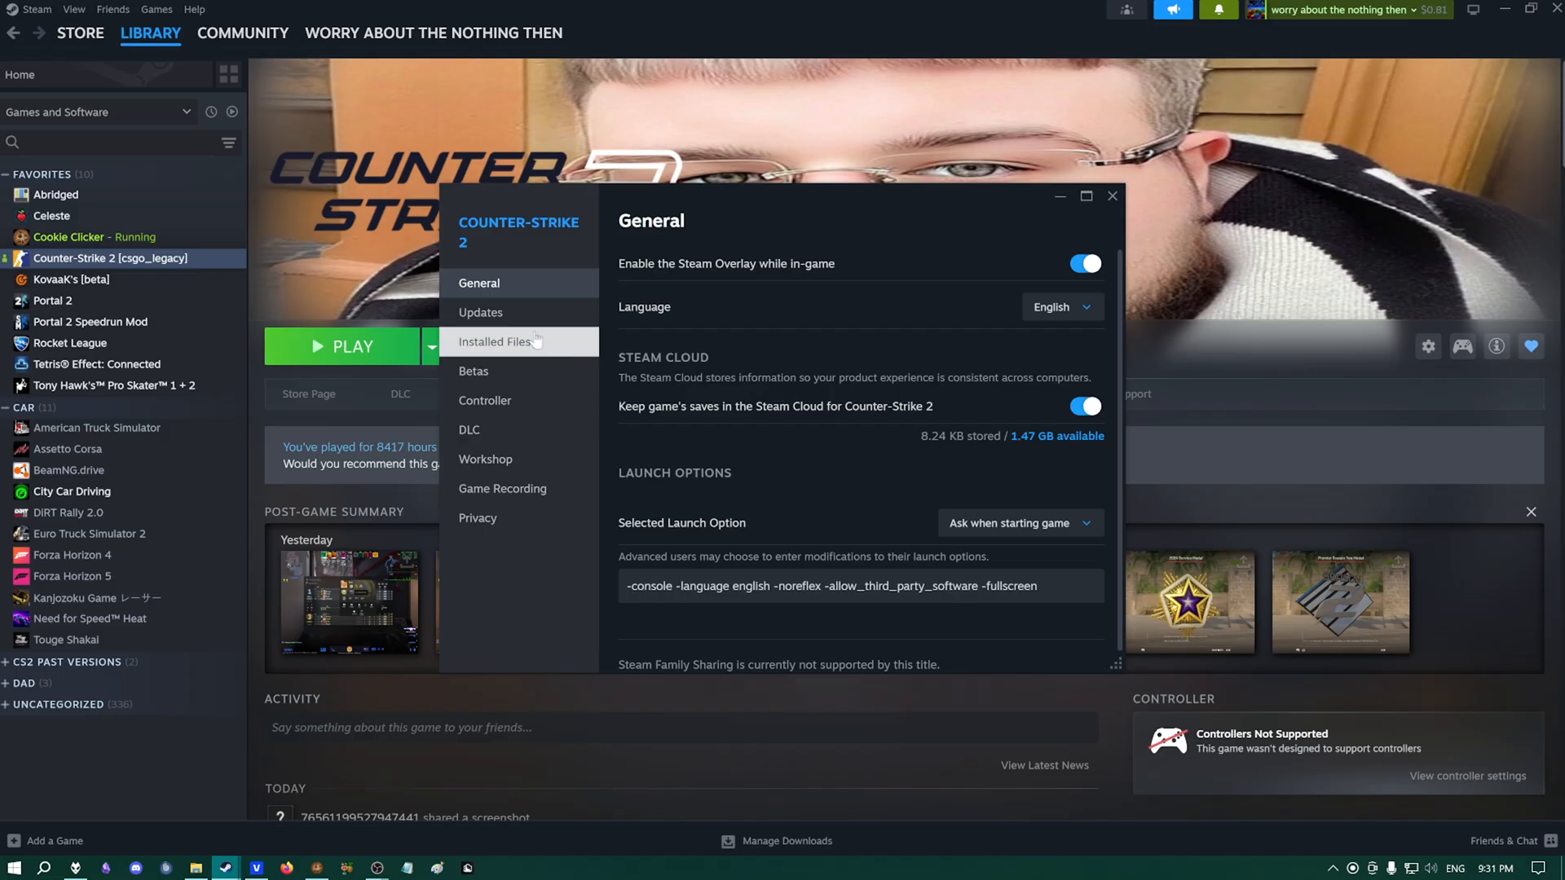
pyautogui.click(496, 342)
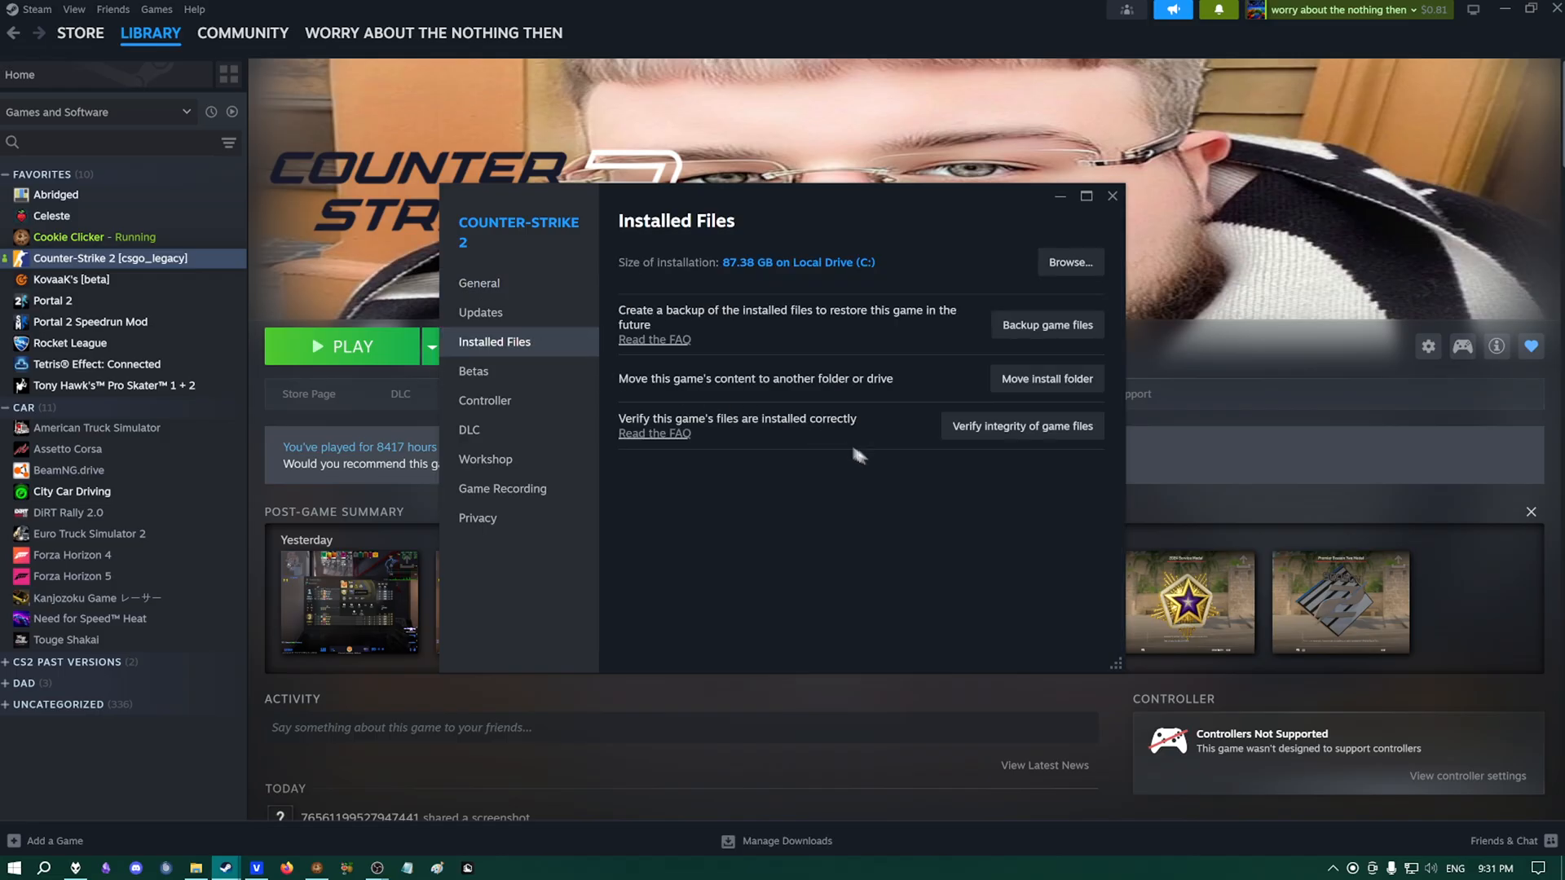
pyautogui.moveTo(1022, 427)
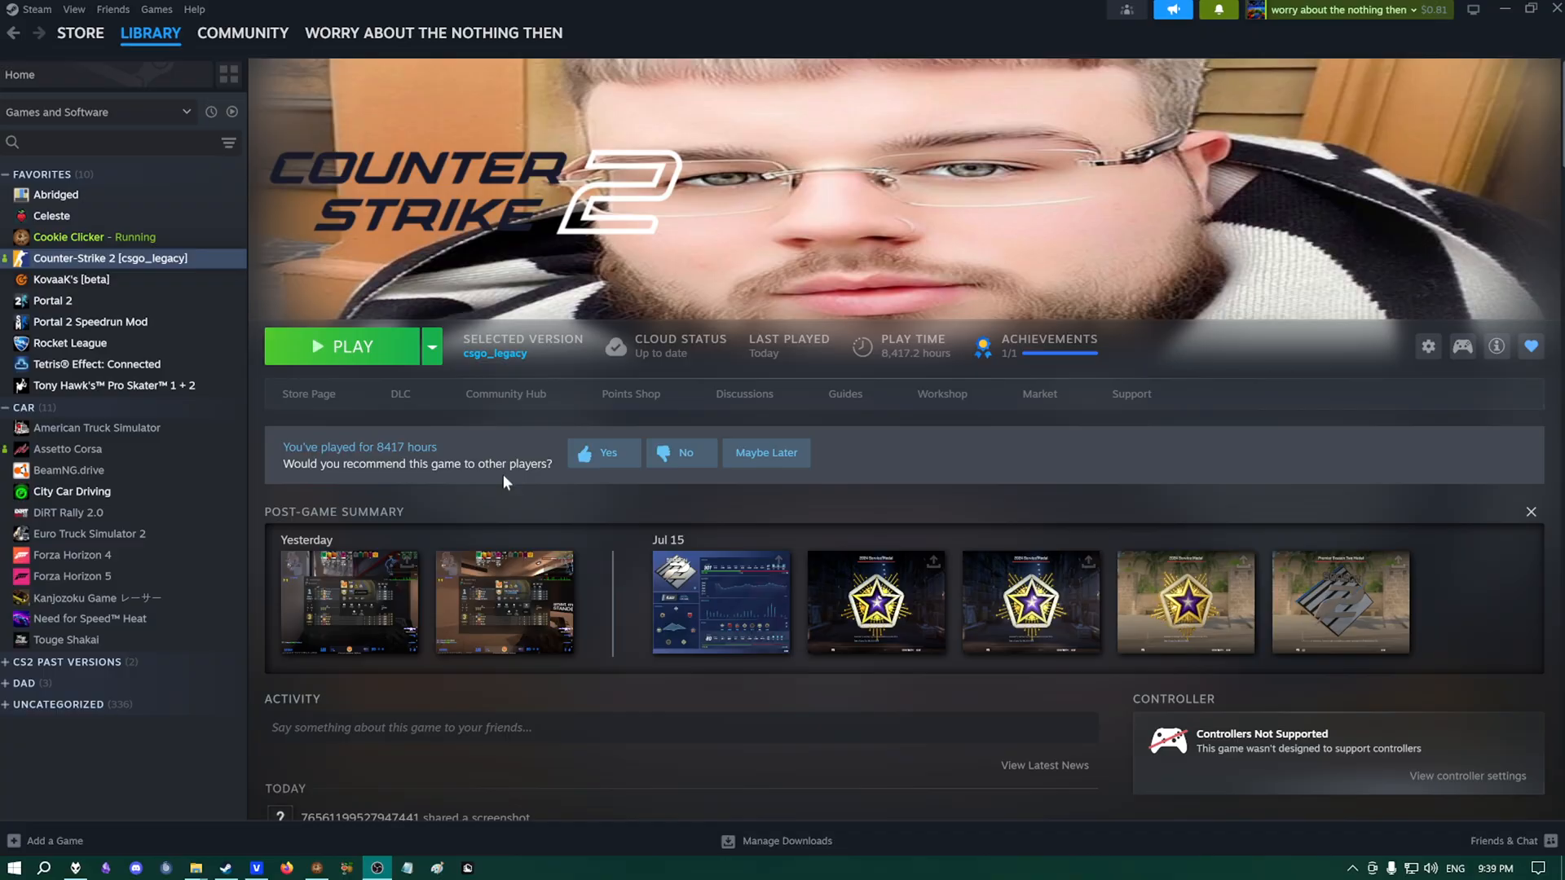
# Open Run, then browse This PC into Local Disk (C:) and Program Files (x86).
pyautogui.rightClick(16, 867)
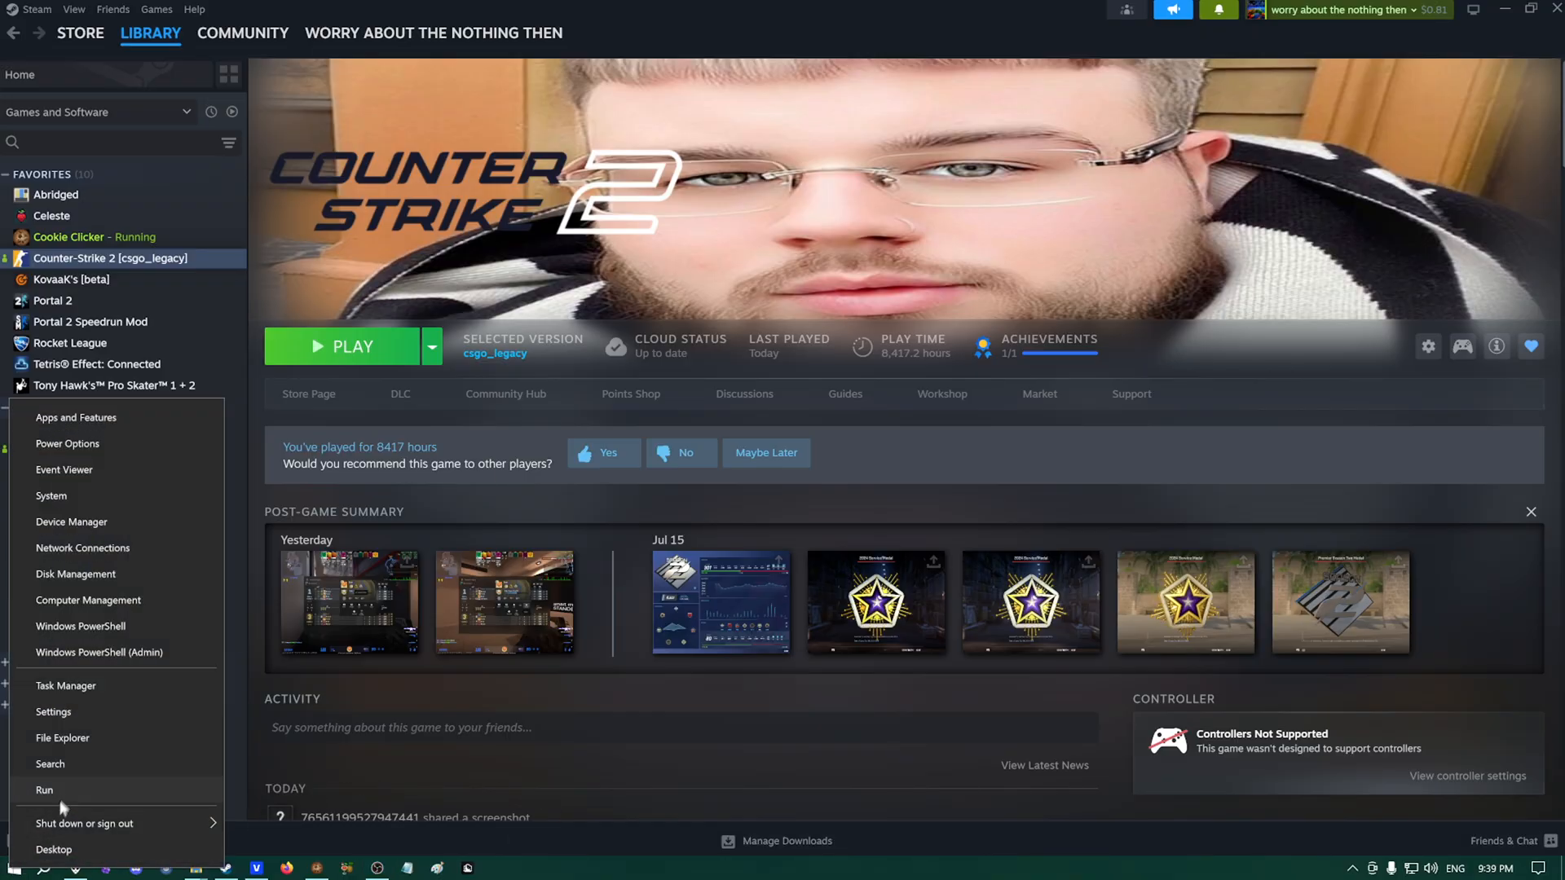
pyautogui.click(44, 790)
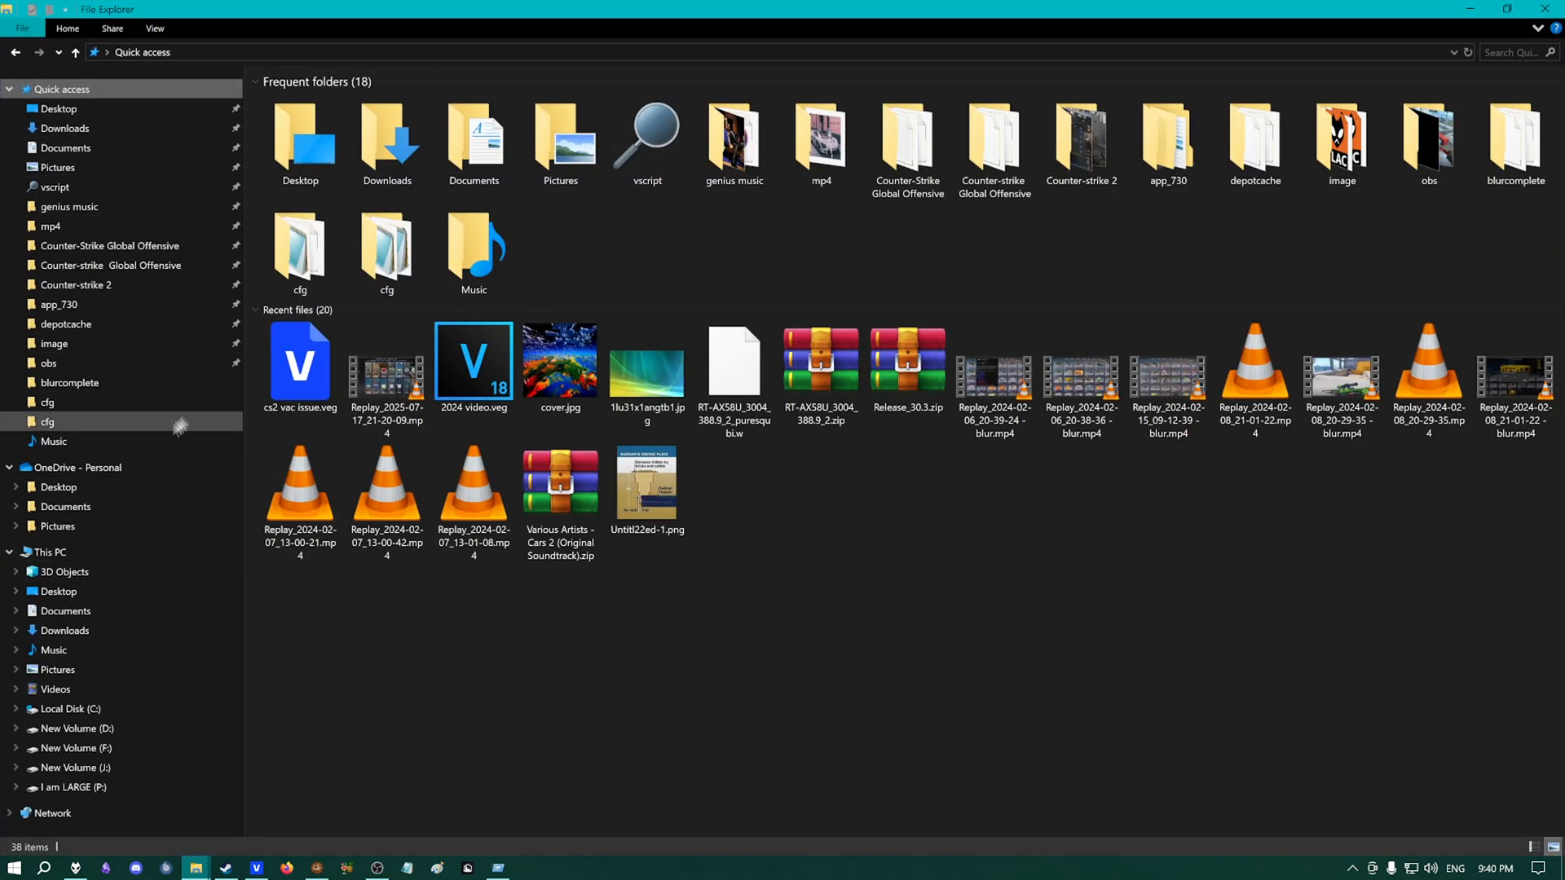
pyautogui.click(48, 552)
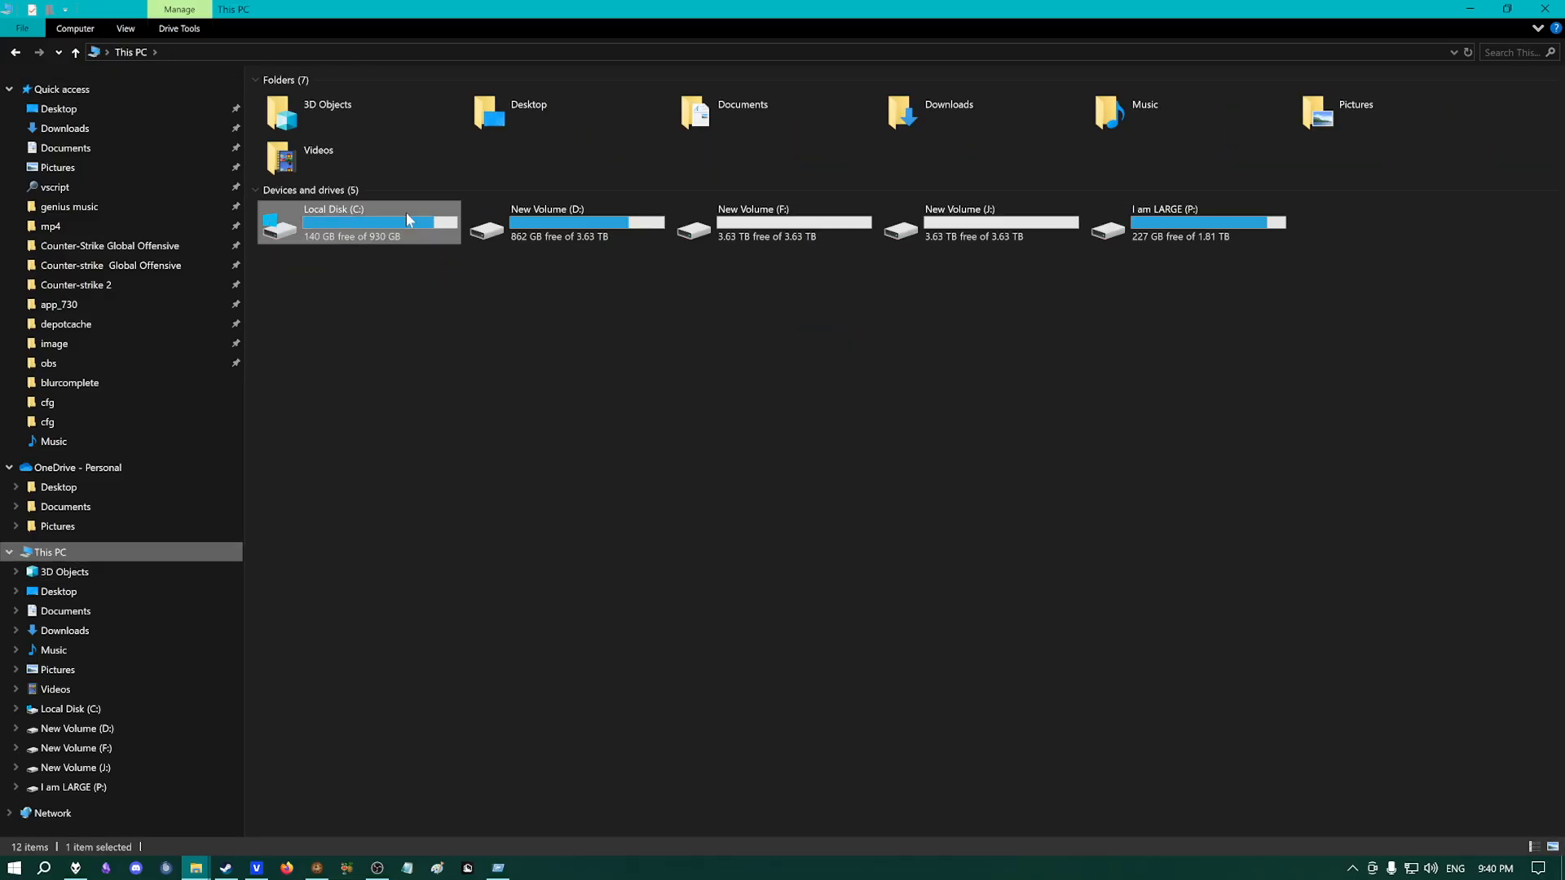
pyautogui.doubleClick(333, 222)
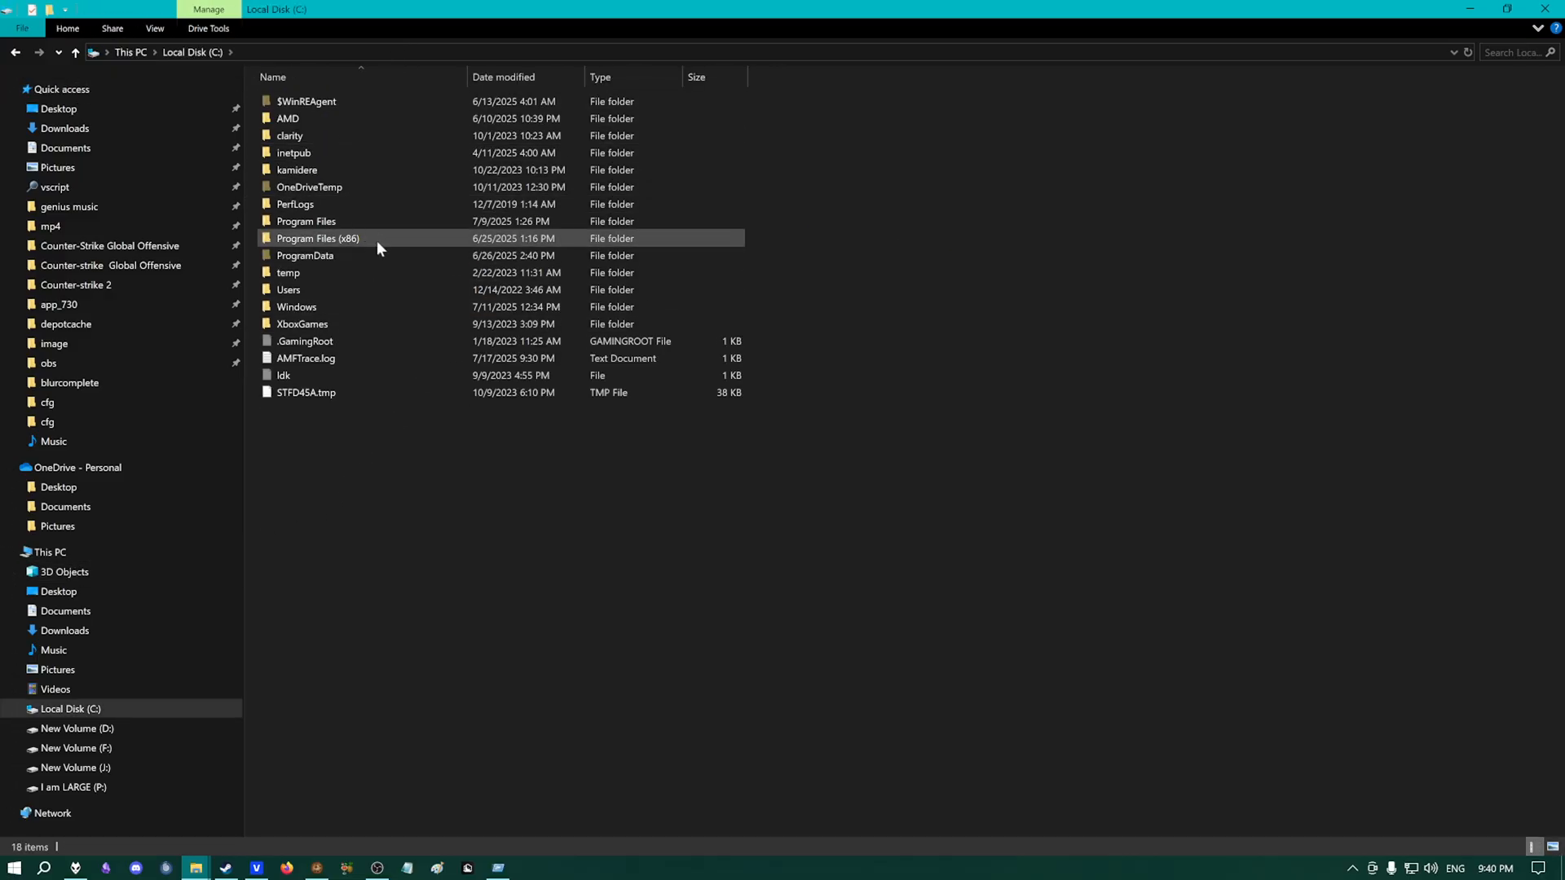
pyautogui.doubleClick(317, 237)
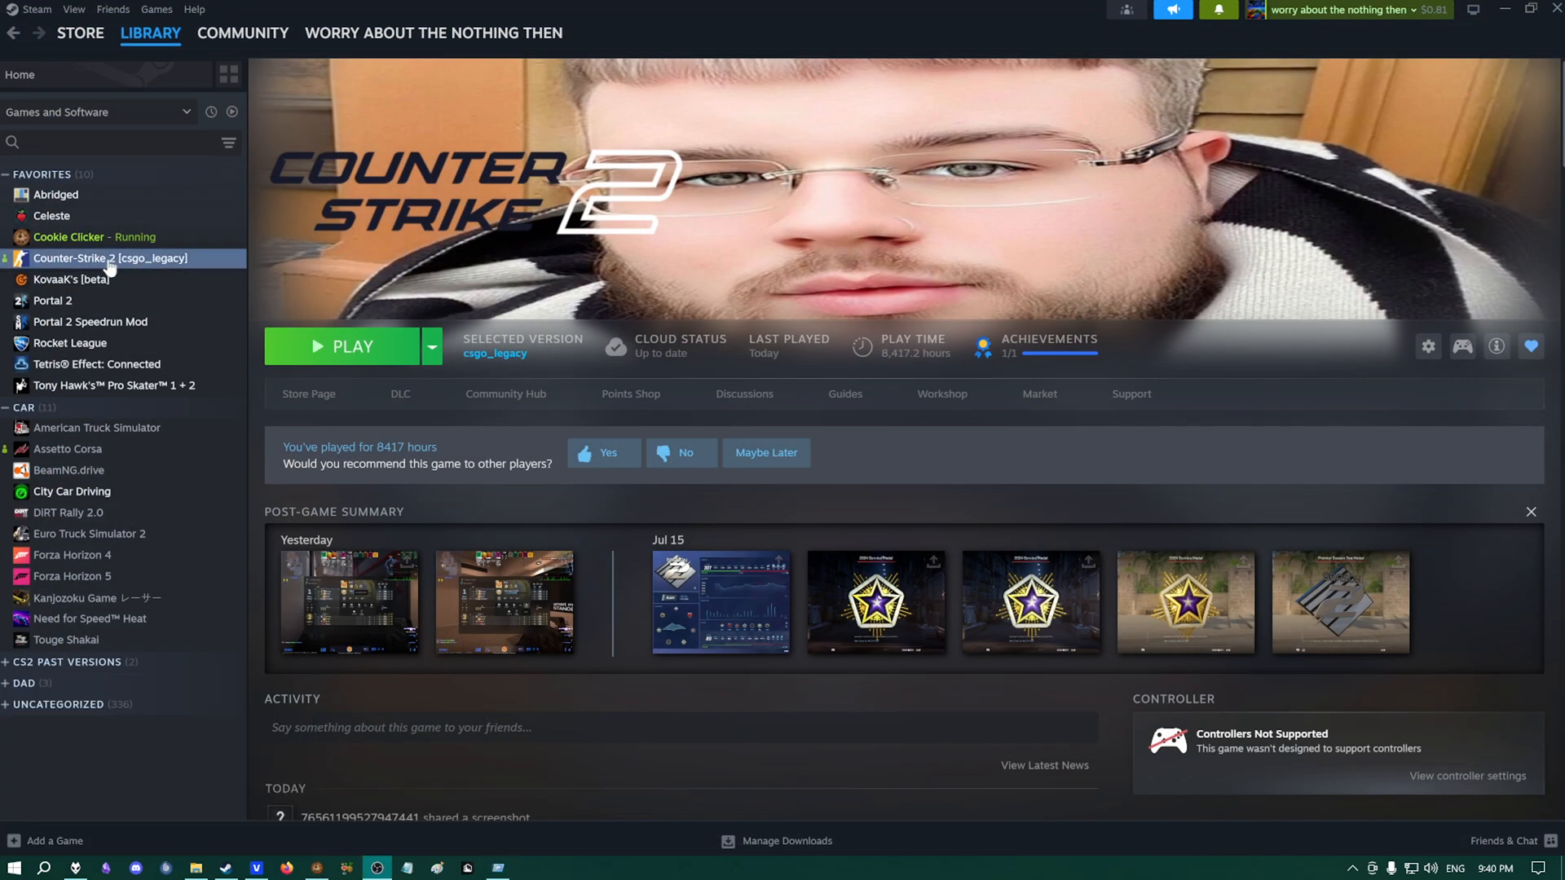
# Browse Counter-Strike 2's local files, go up to the Steam folder, and show its full path.
pyautogui.rightClick(110, 257)
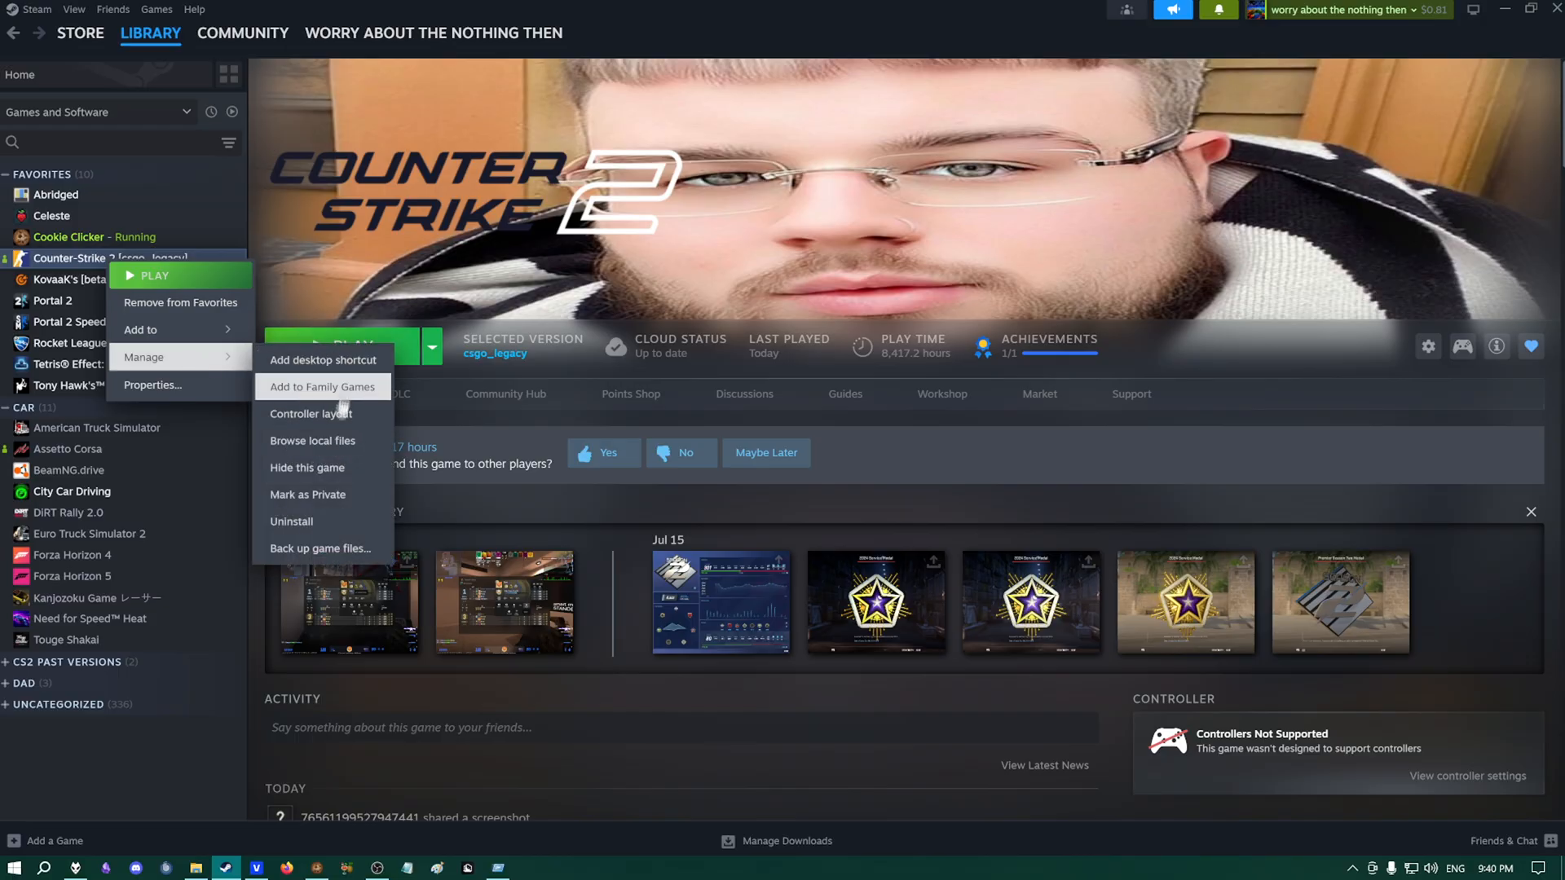
pyautogui.moveTo(314, 440)
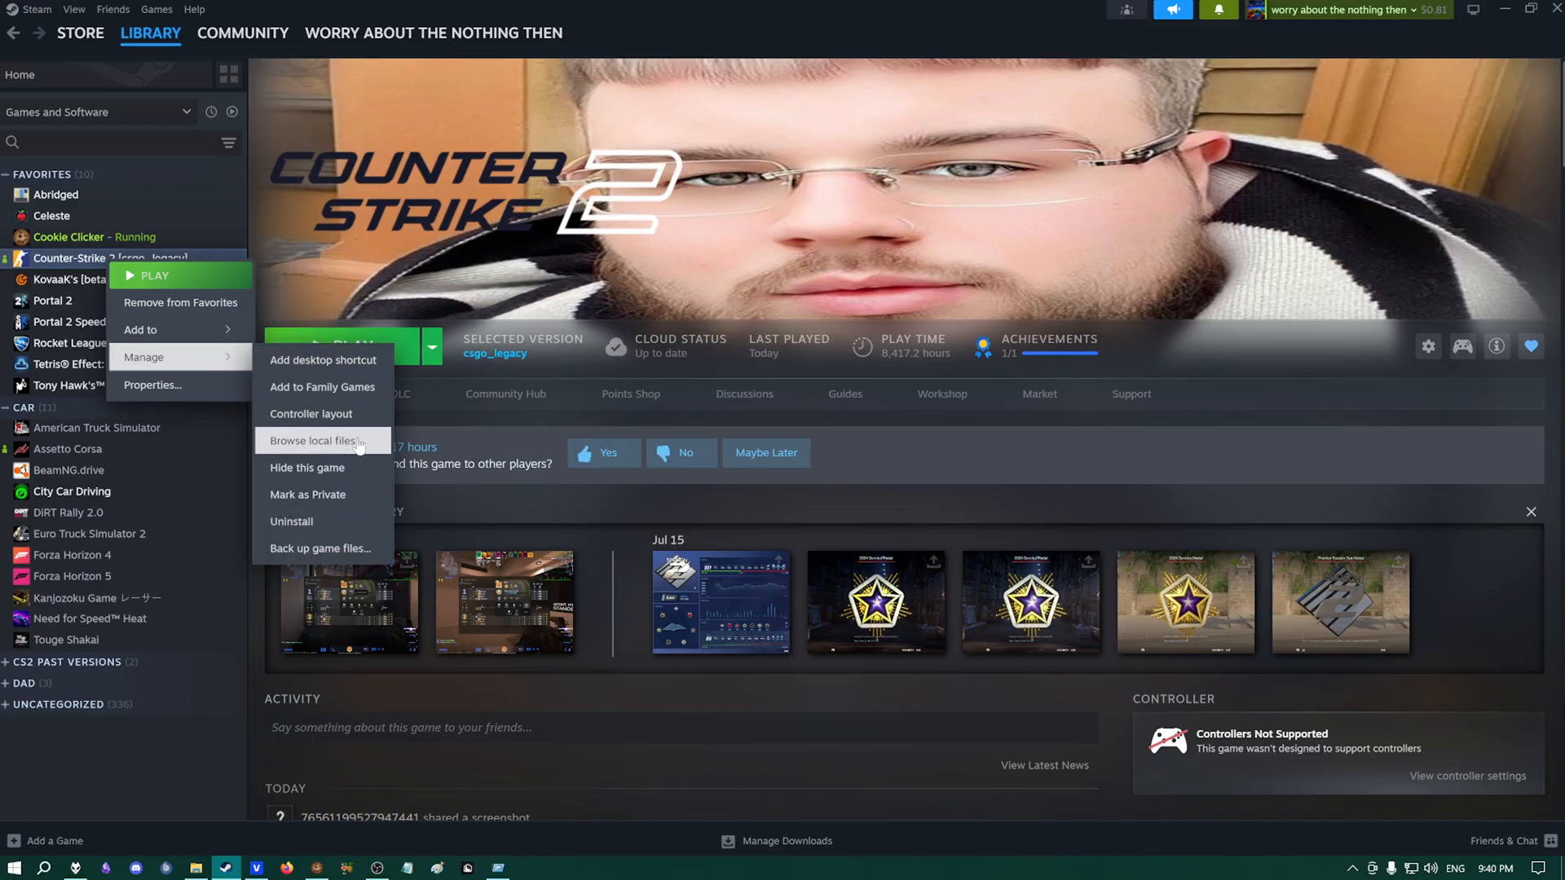
pyautogui.click(314, 440)
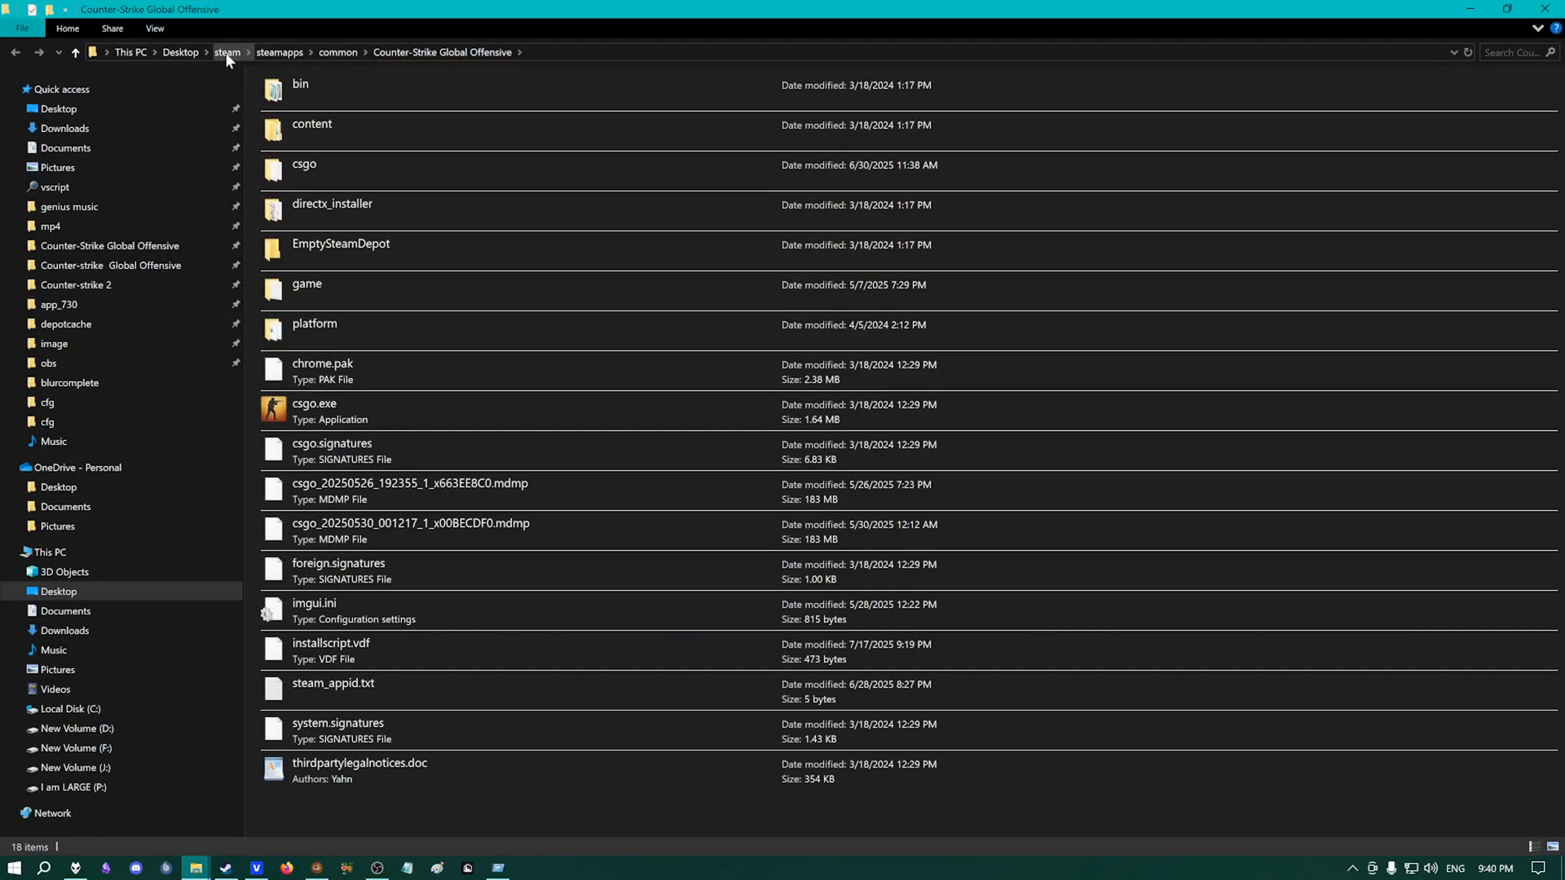
pyautogui.click(228, 52)
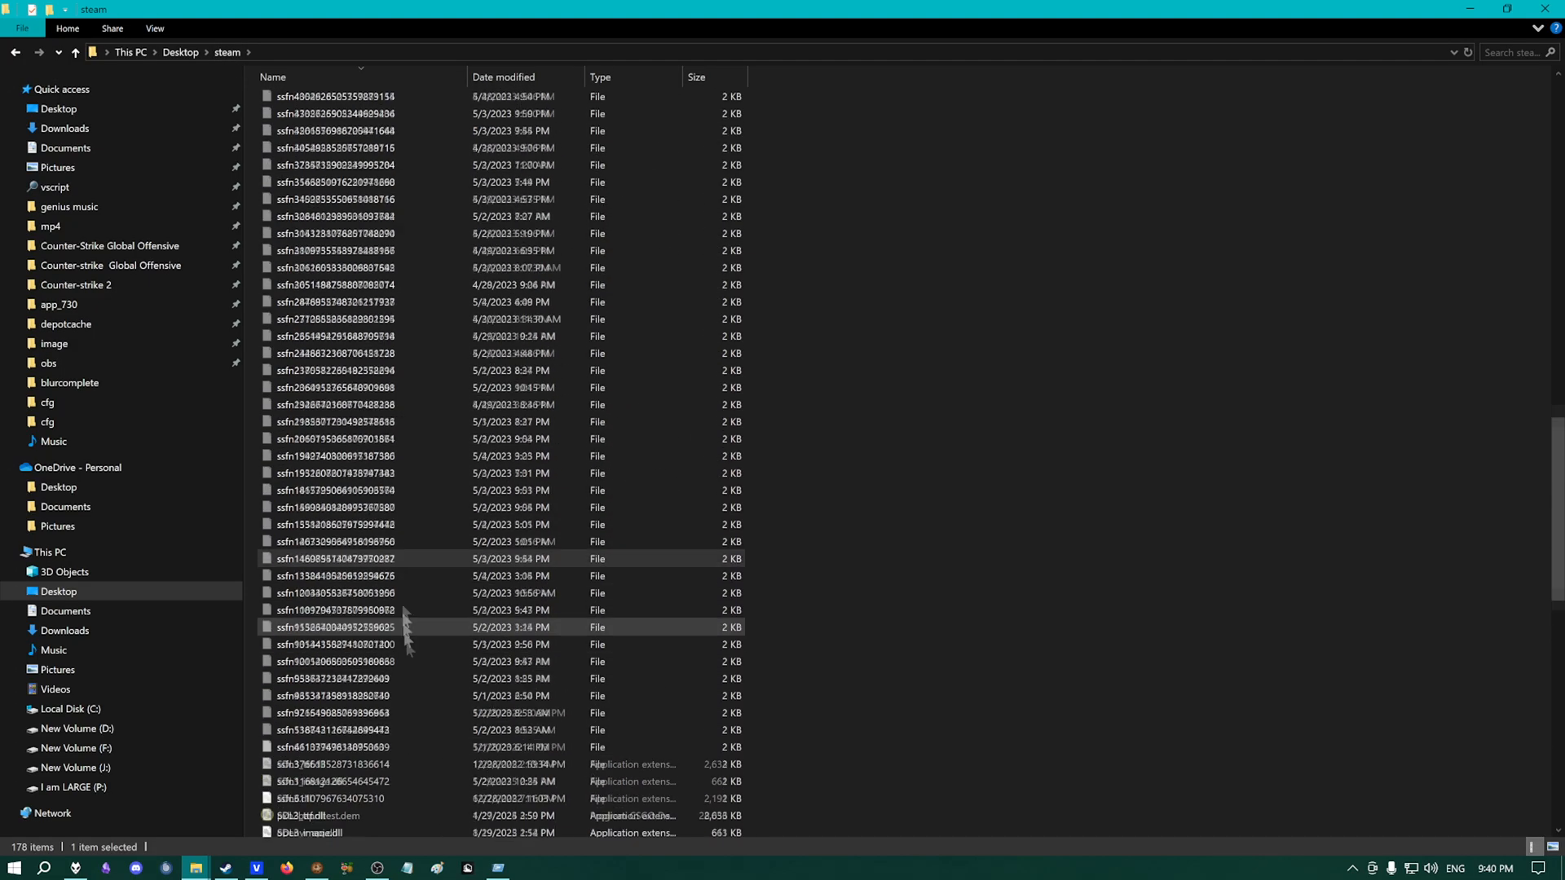
pyautogui.scroll(3)
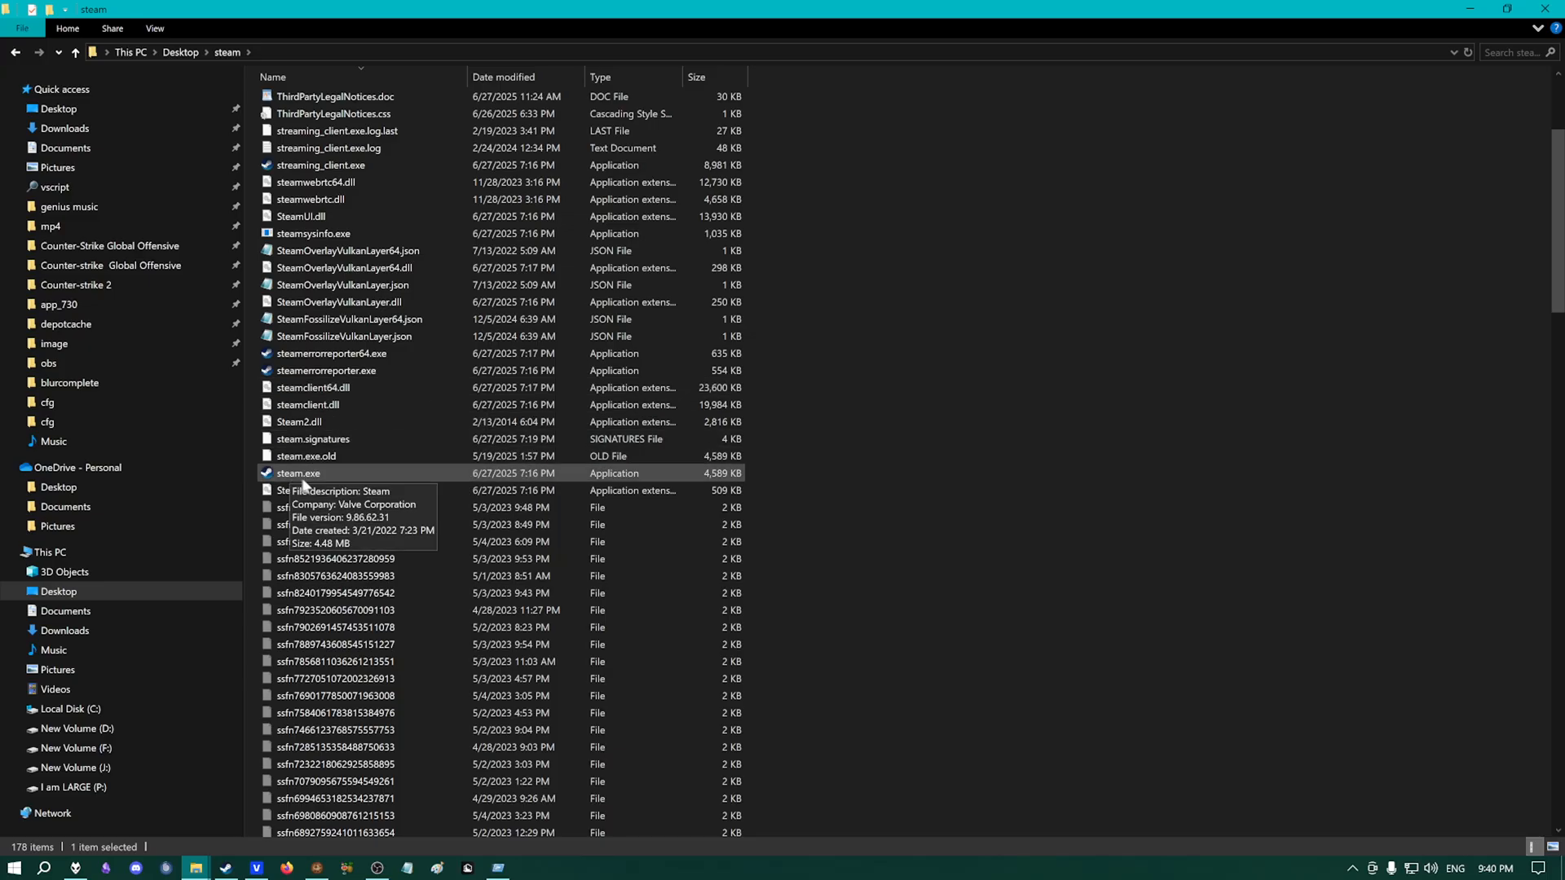
pyautogui.click(298, 472)
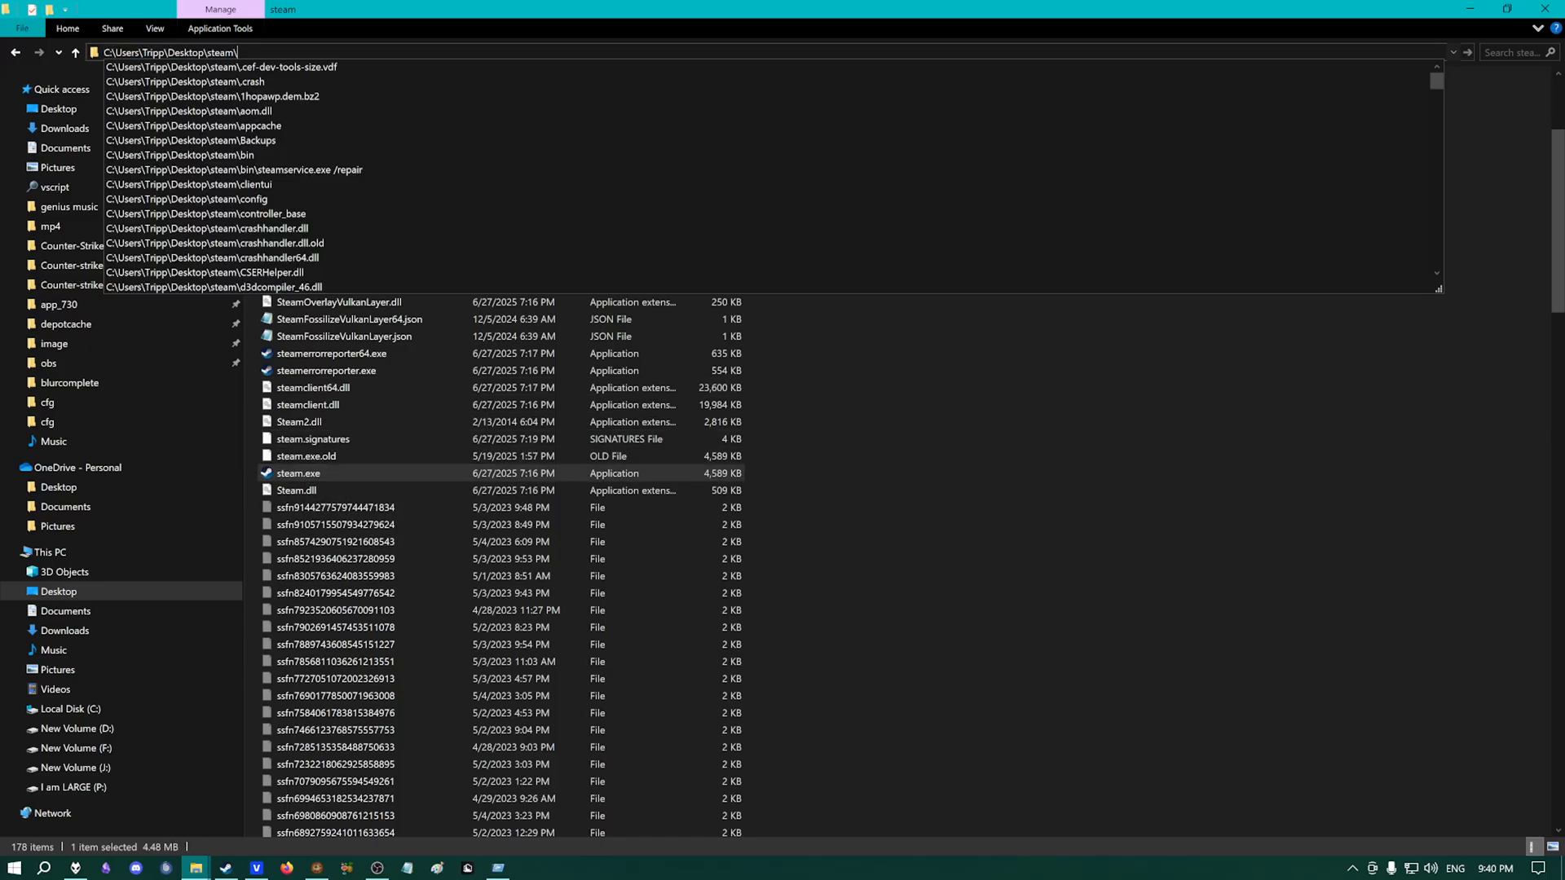
pyautogui.write('steam')
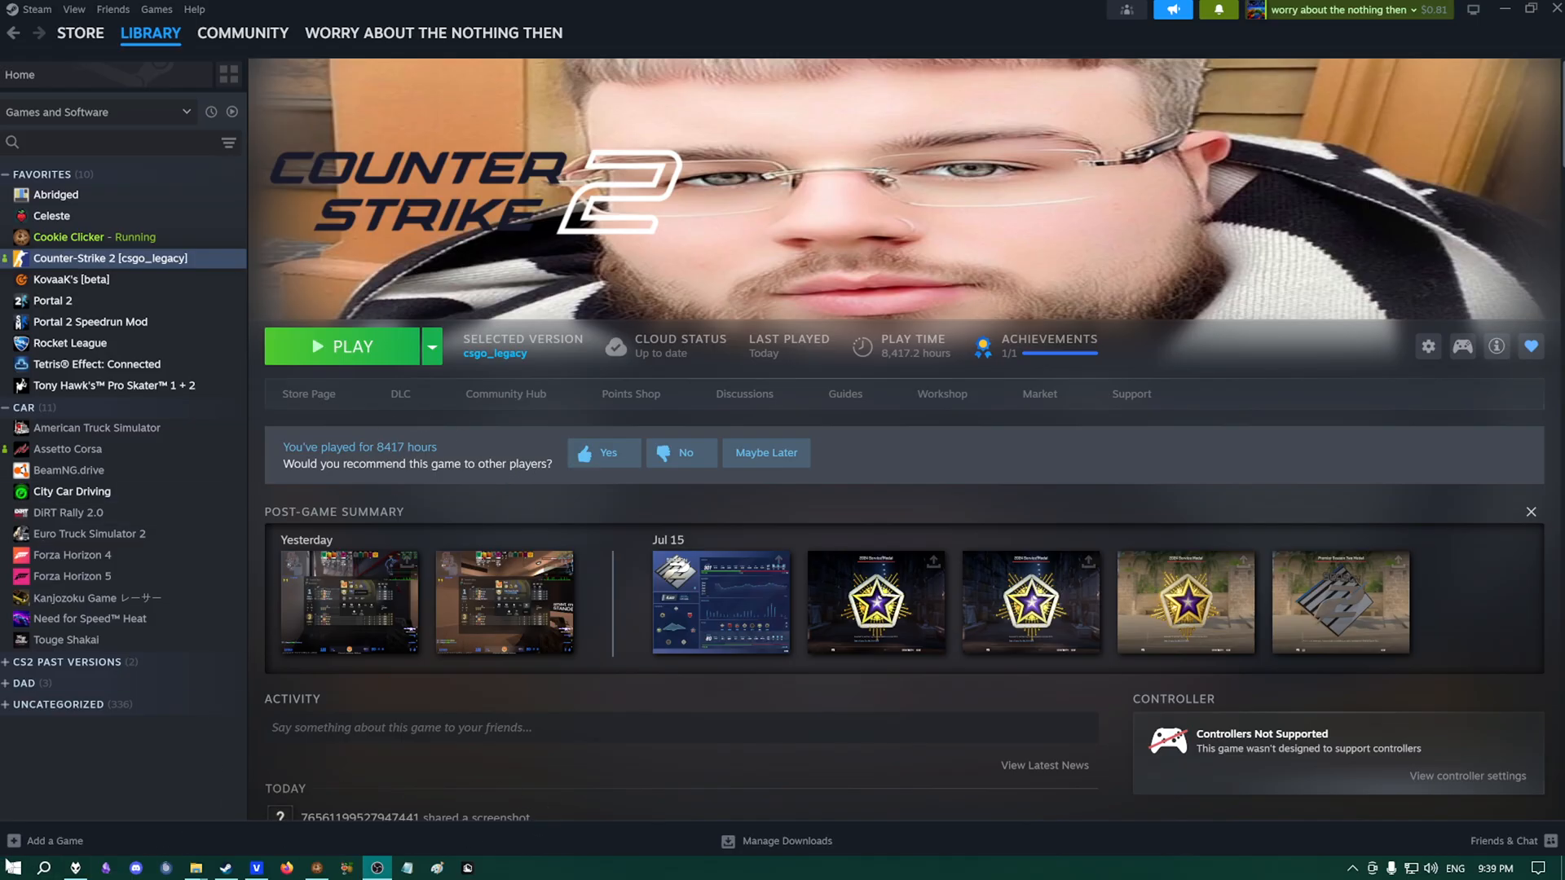
# Run steamservice.exe from steam\bin with the /repair option.
pyautogui.press('Win+r')
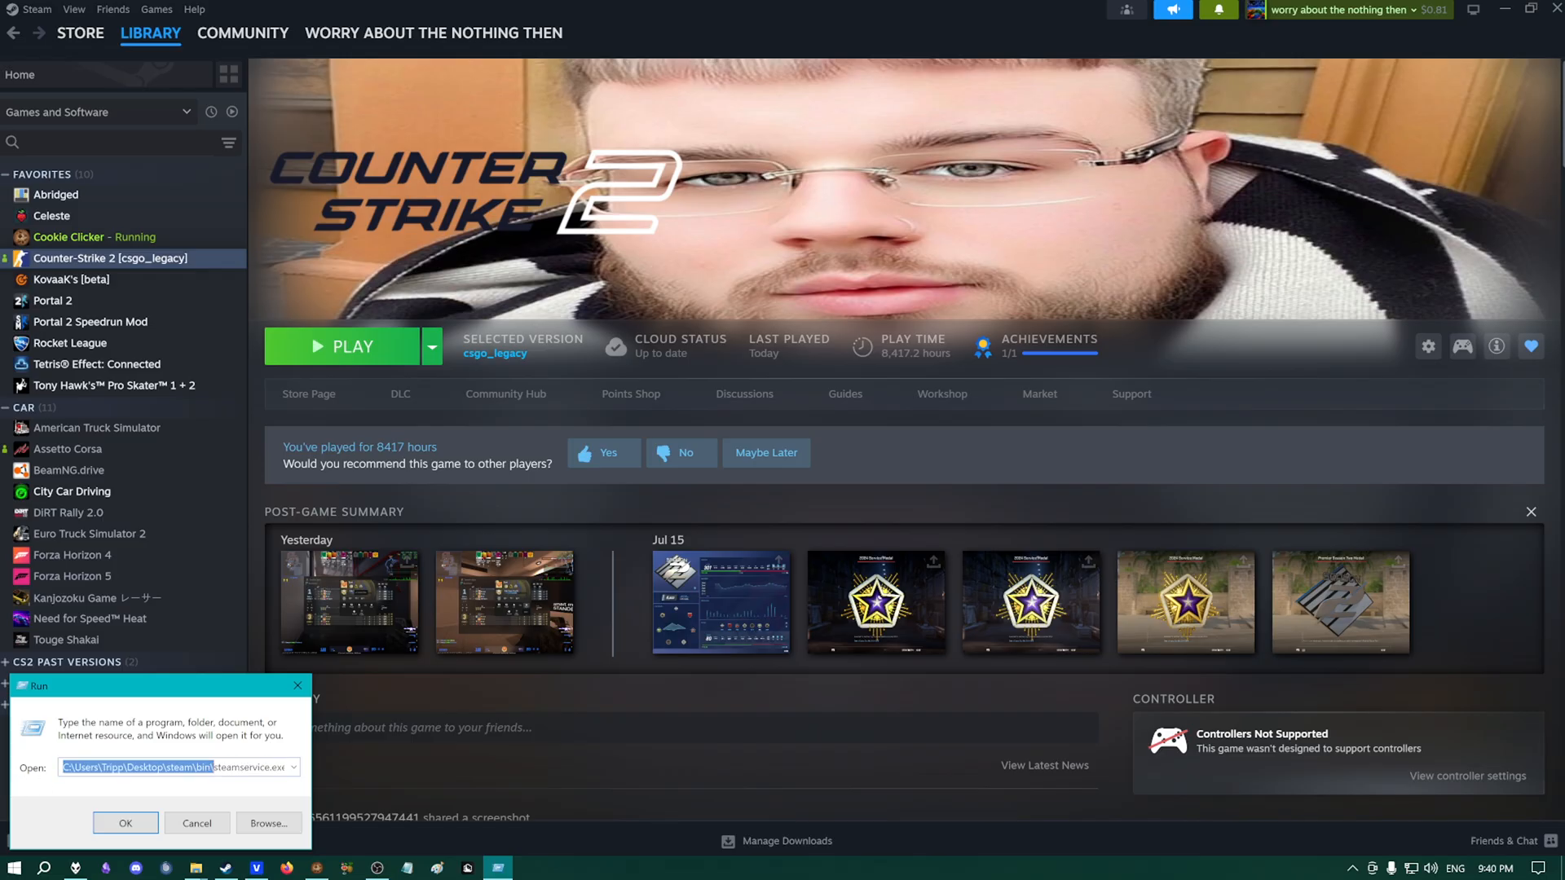
pyautogui.write('/repair')
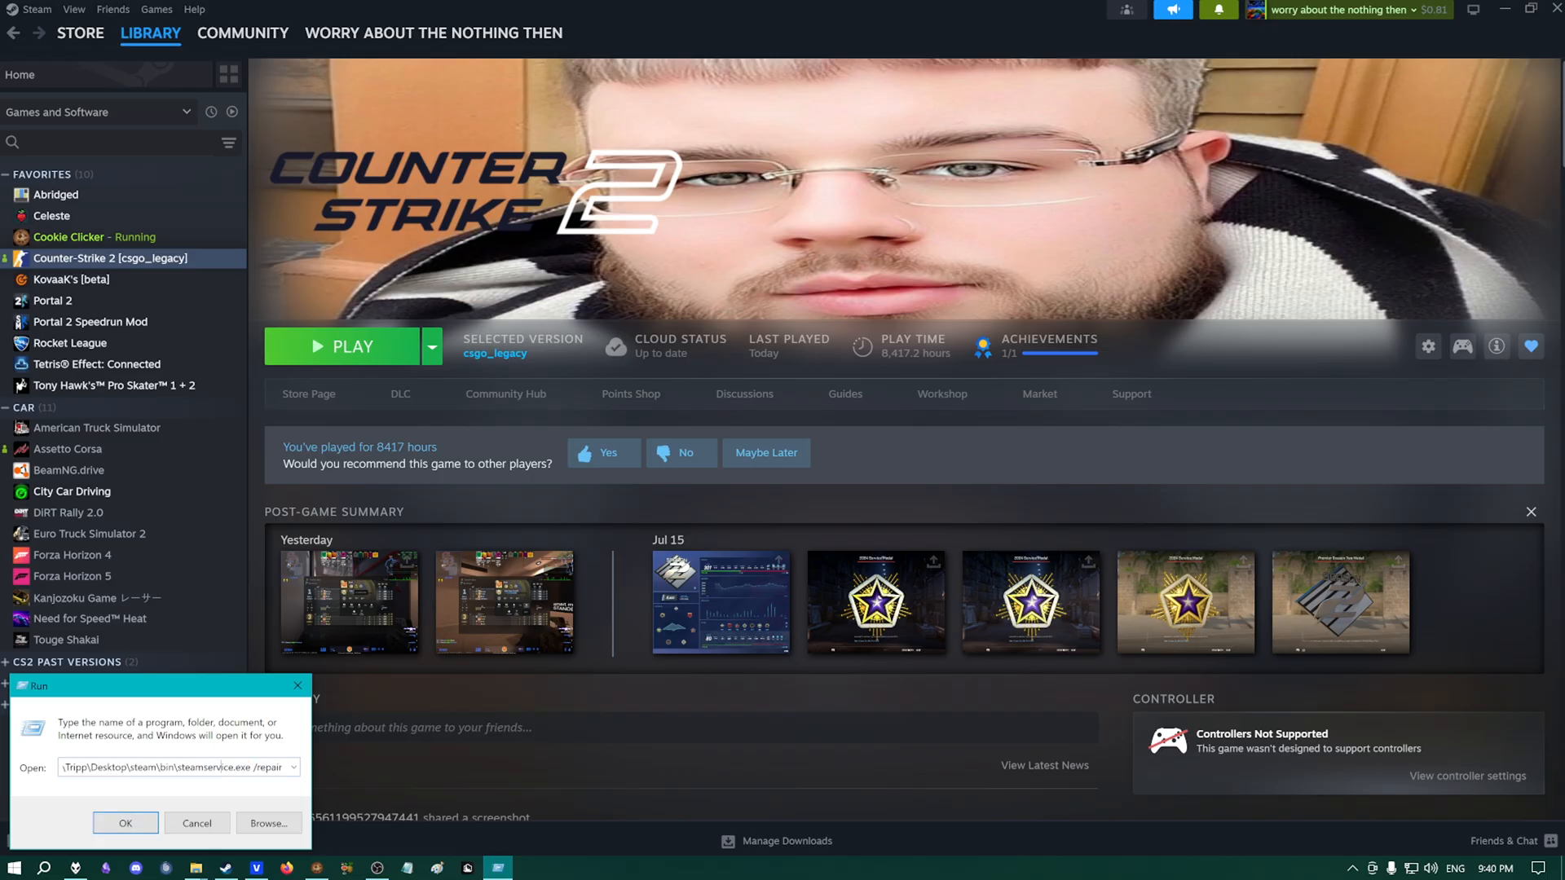
pyautogui.click(125, 823)
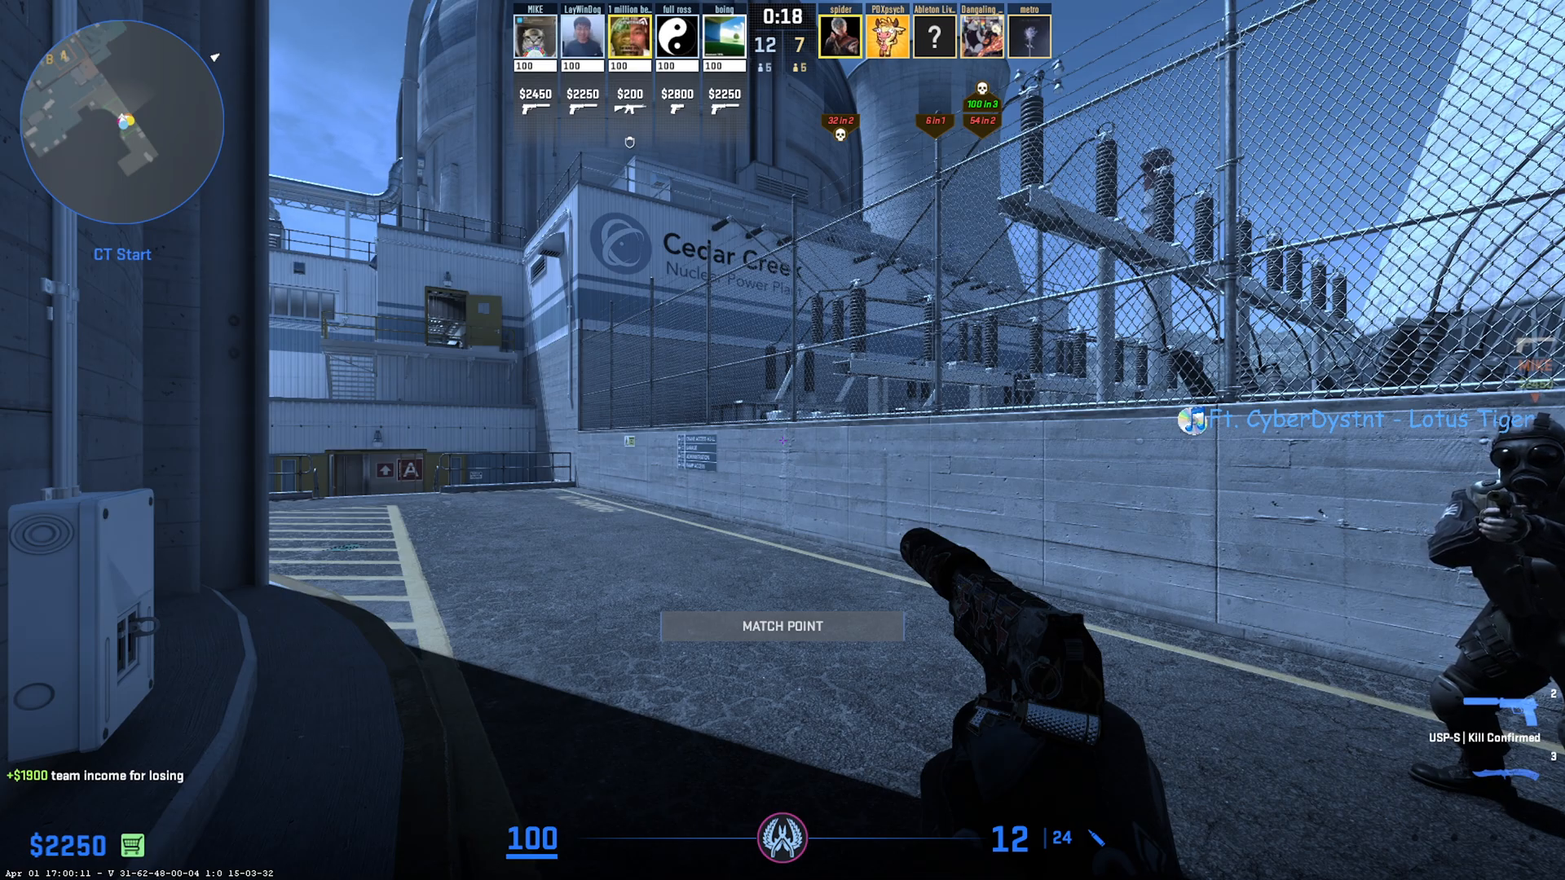
# Buy a Desert Eagle and Kevlar & Helmet, play the round, and exit the buy menu.
pyautogui.press('b')
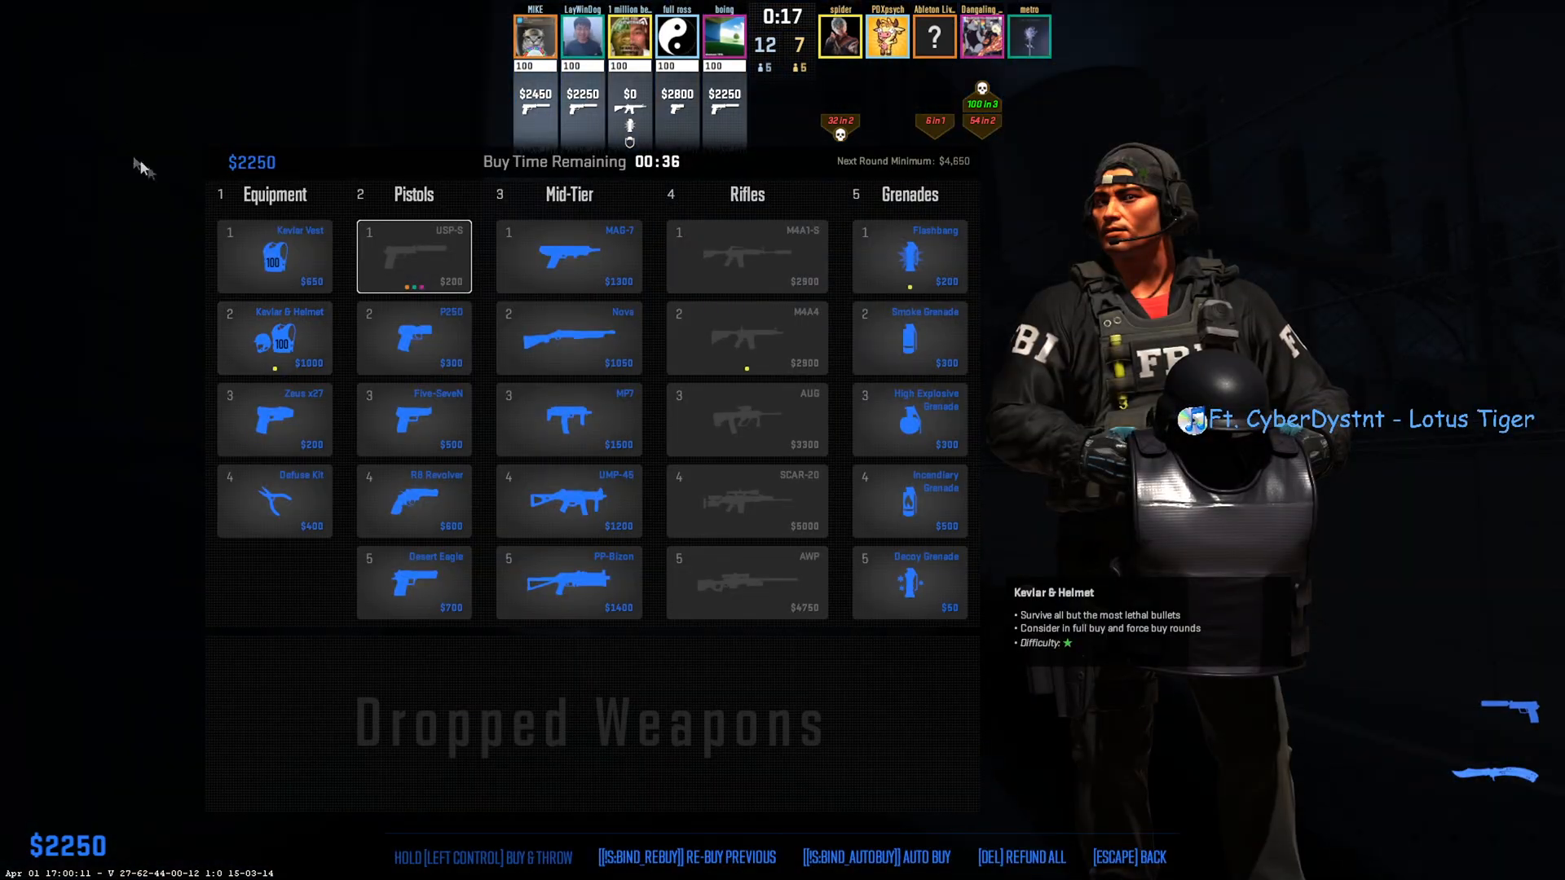
pyautogui.click(413, 582)
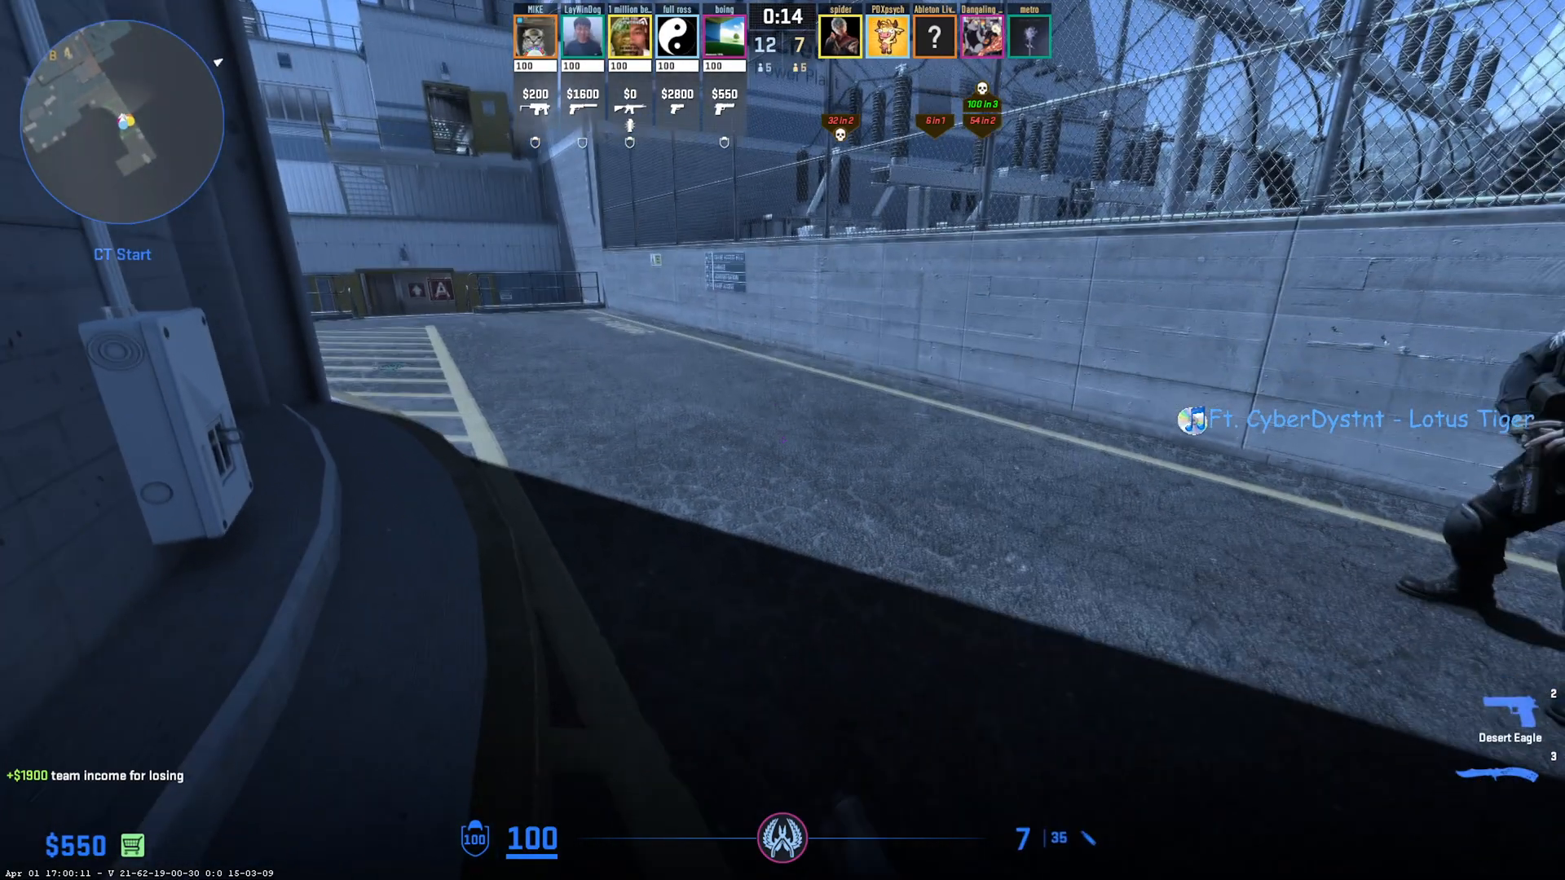
pyautogui.moveTo(783, 440)
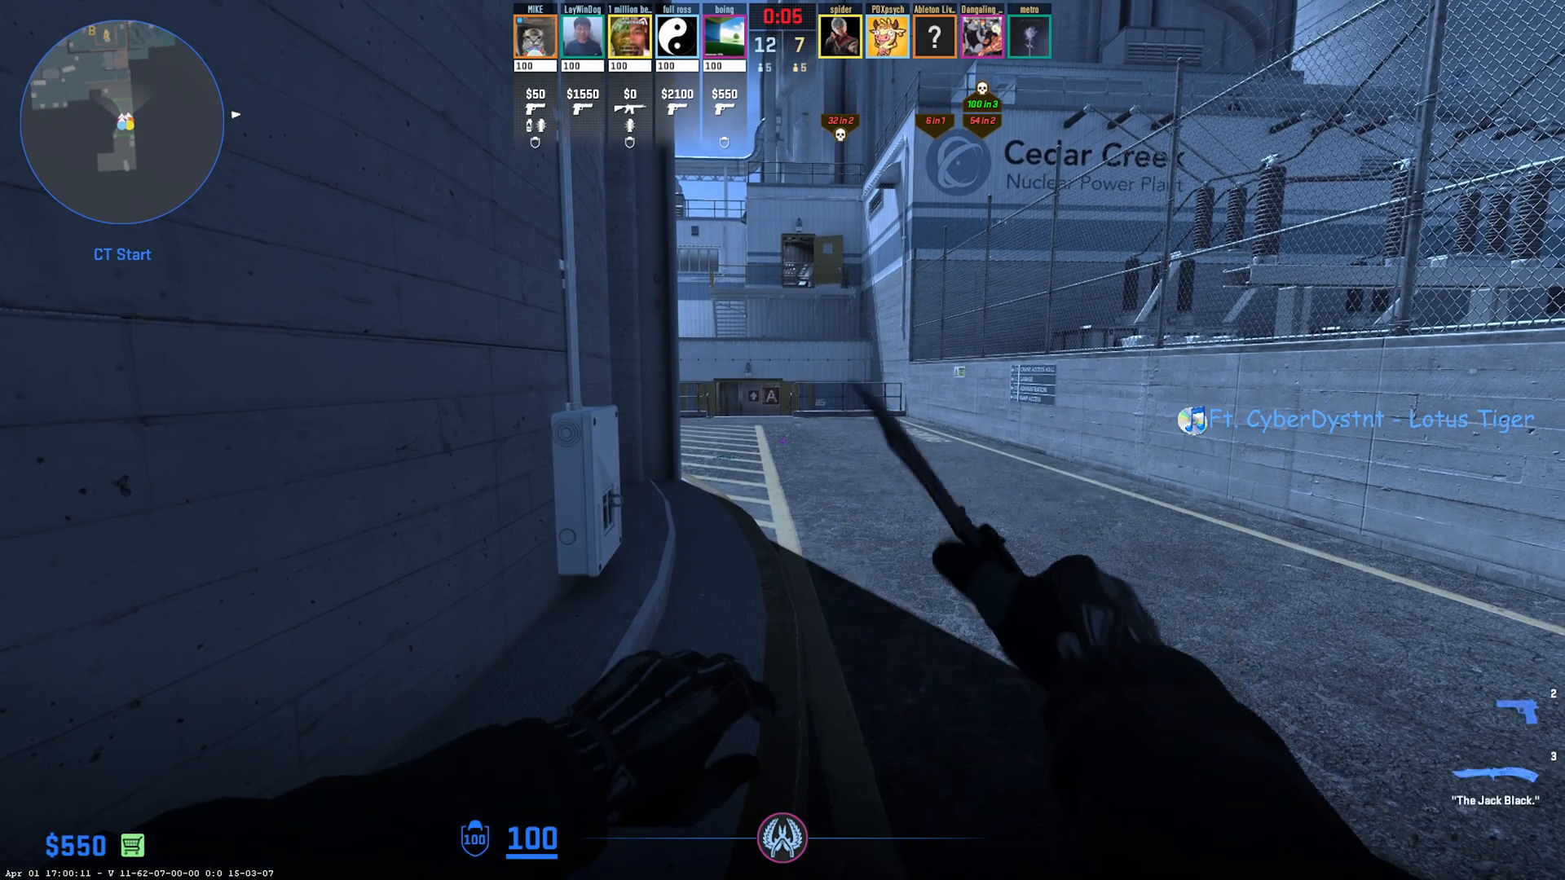
pyautogui.press('b')
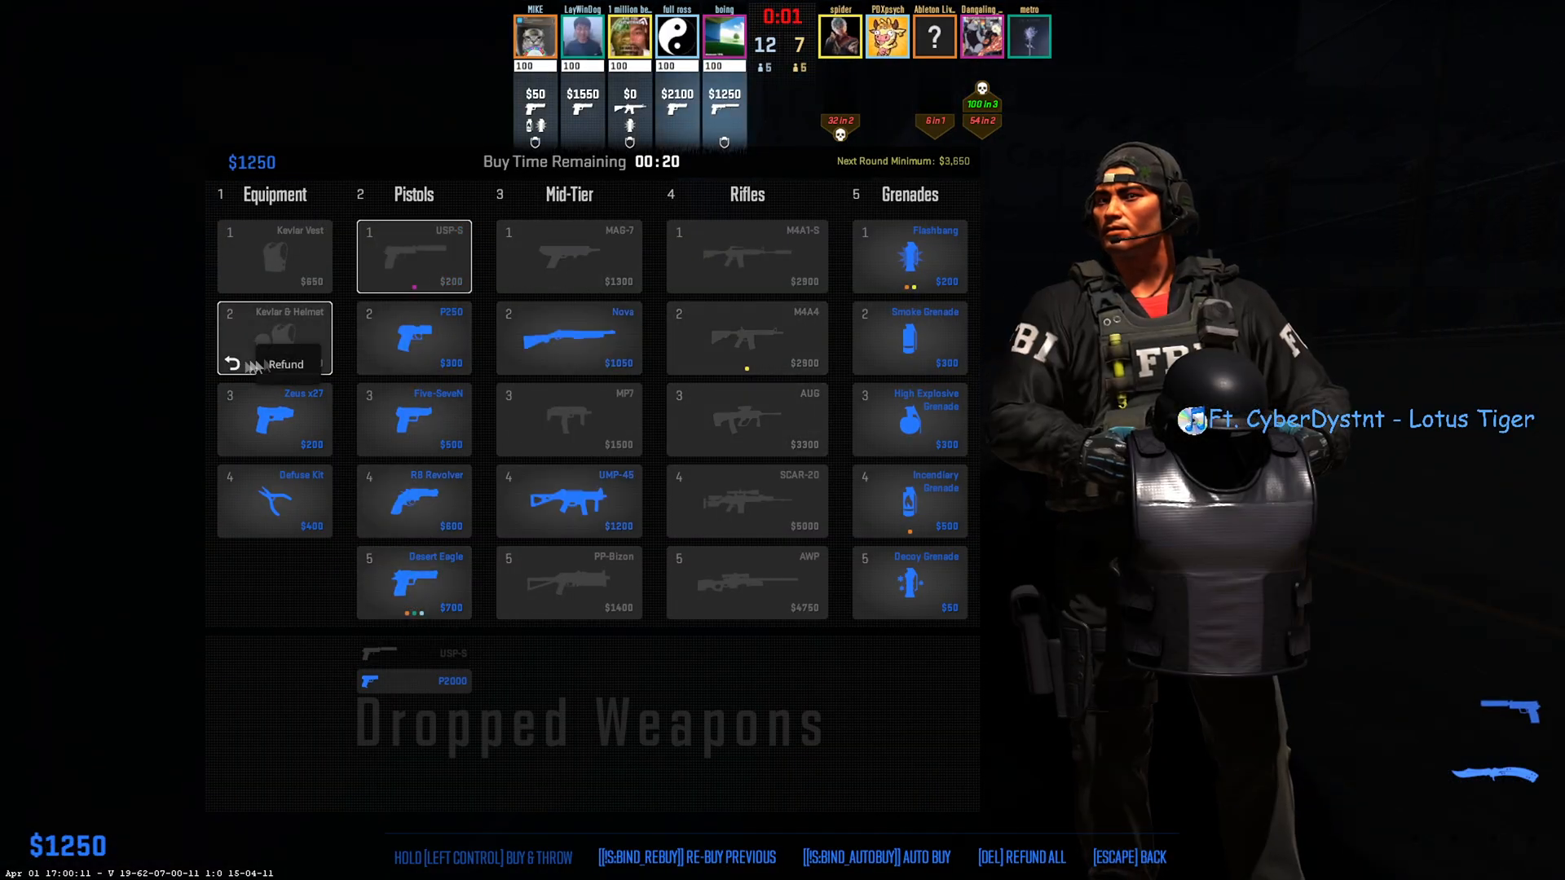
pyautogui.press('escape')
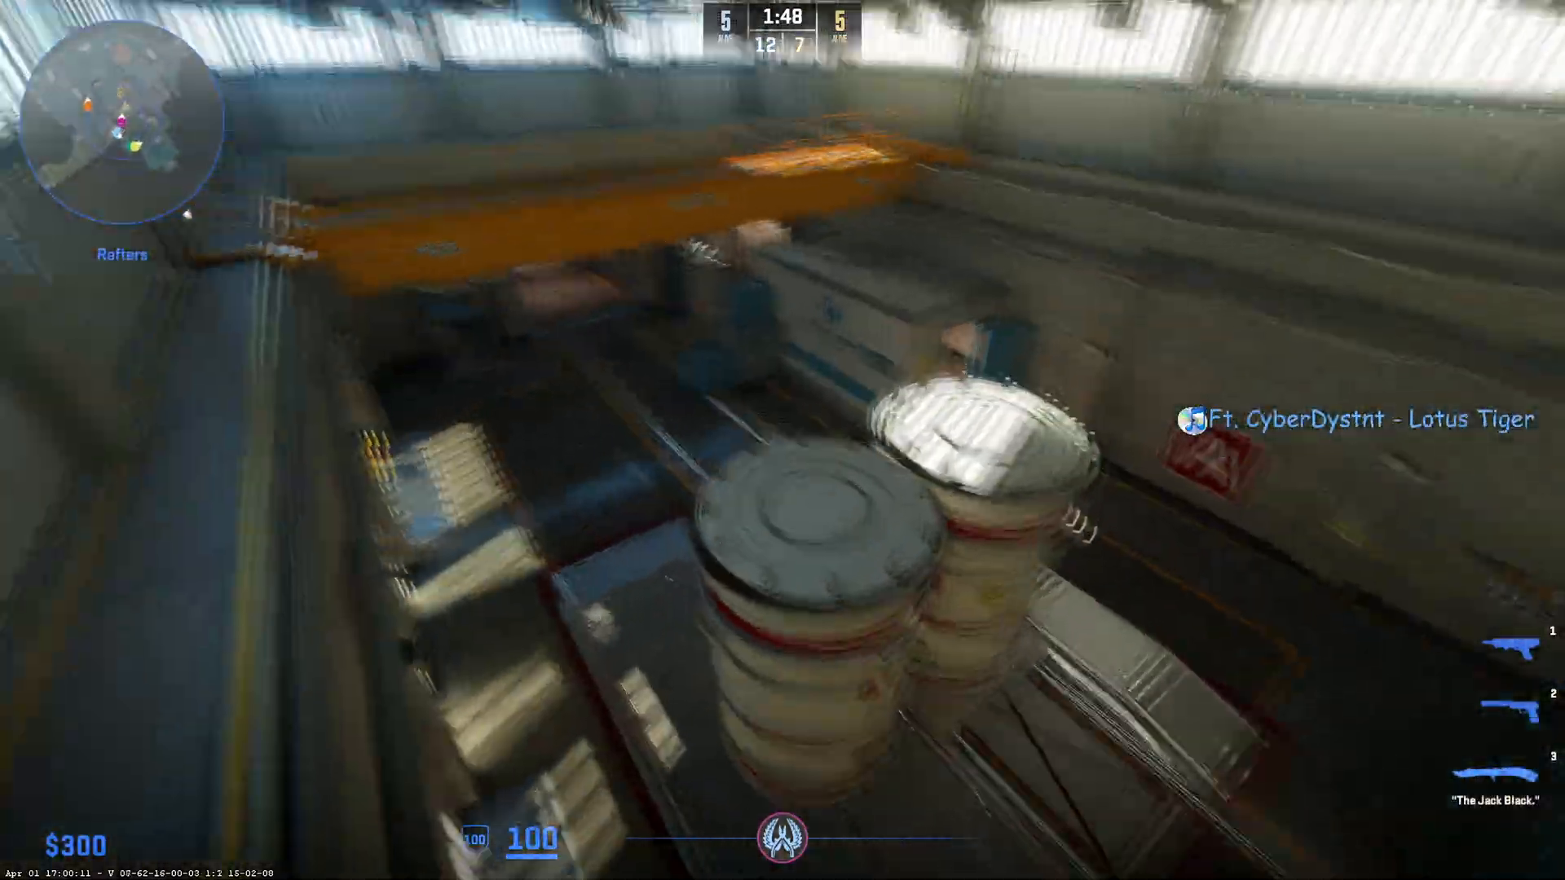
pyautogui.moveTo(782, 440)
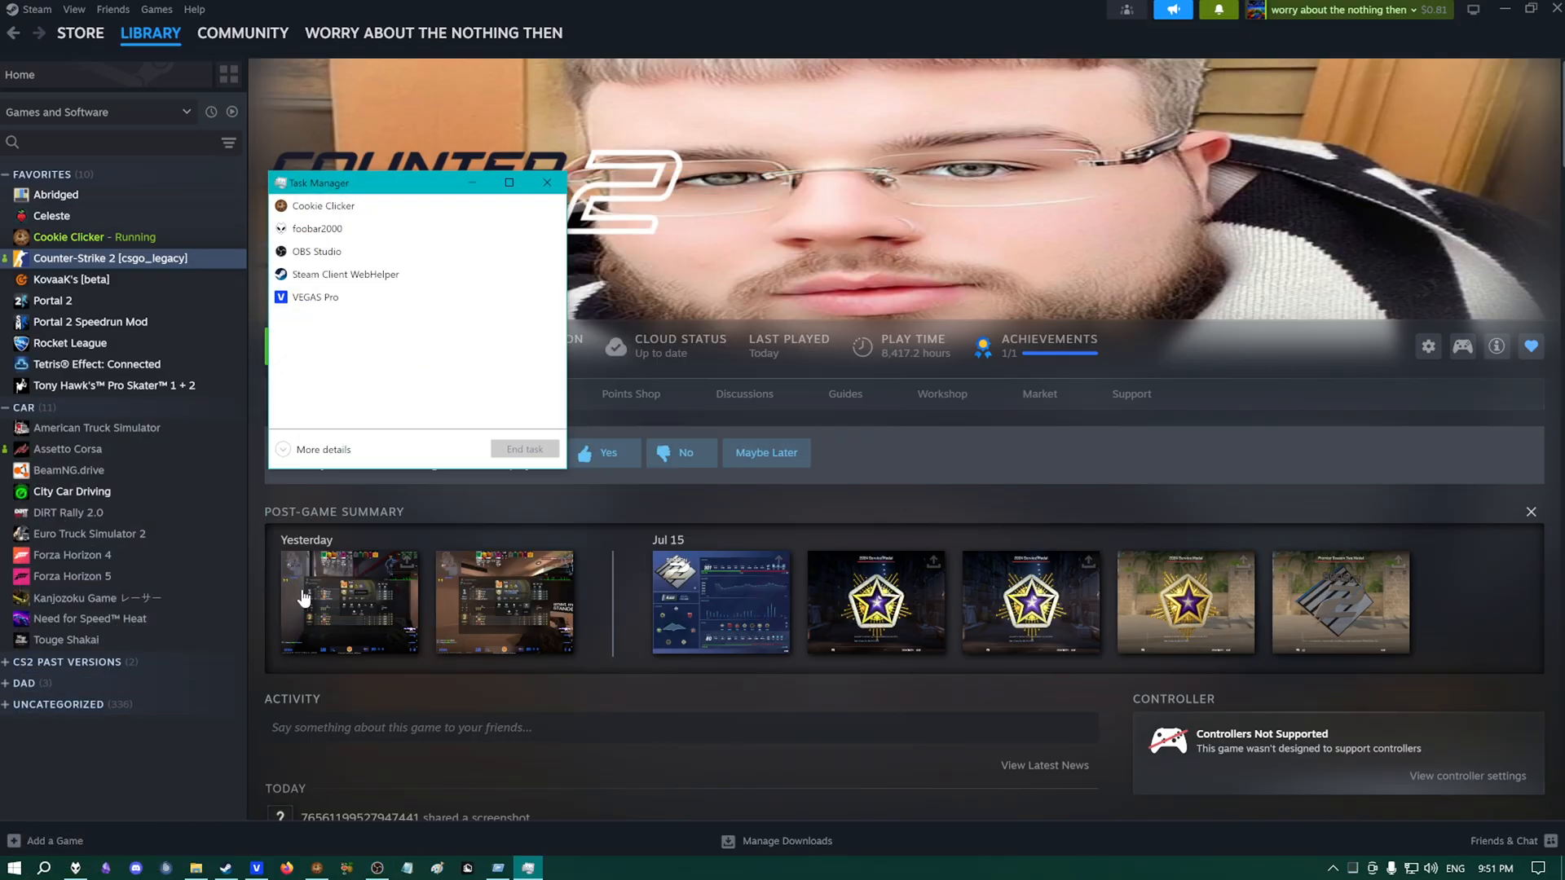
# Expand Task Manager to More details and scroll through the Startup tab's apps.
pyautogui.click(324, 449)
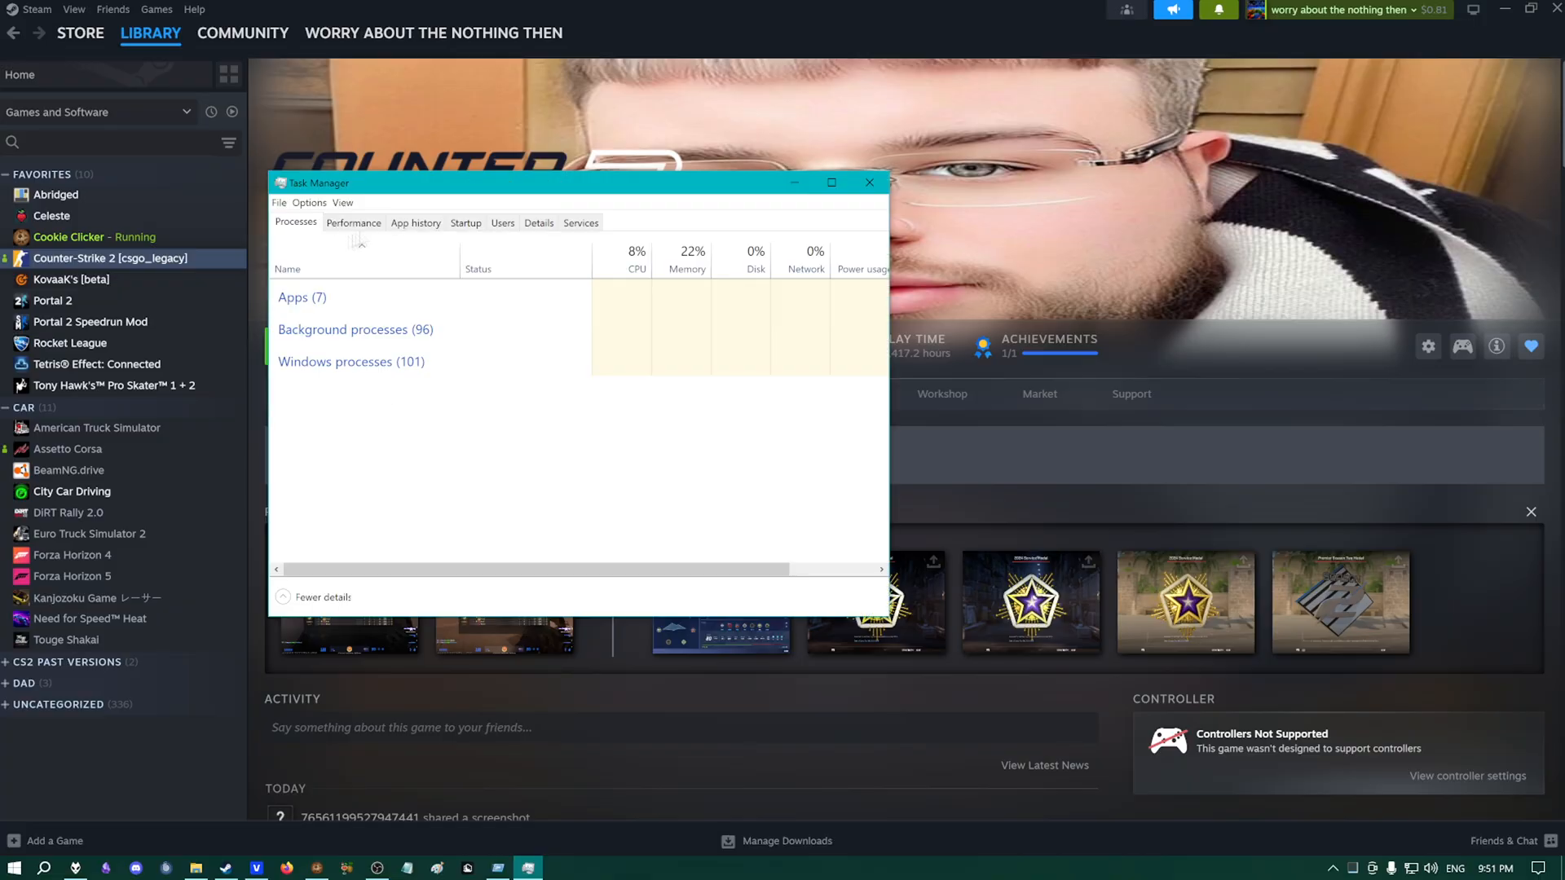
pyautogui.click(466, 221)
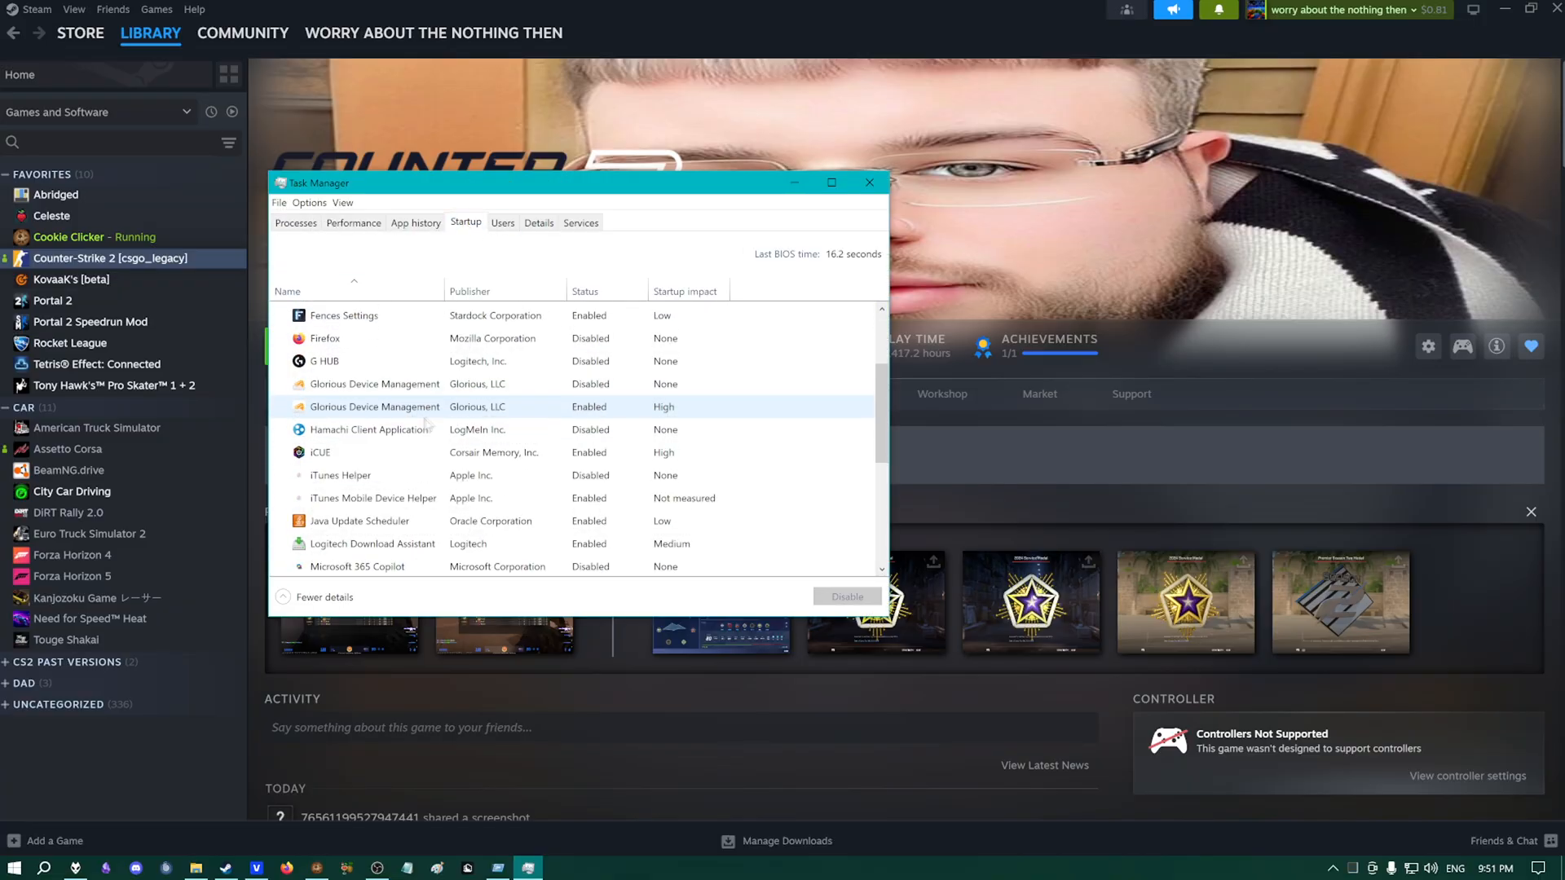
pyautogui.scroll(-3)
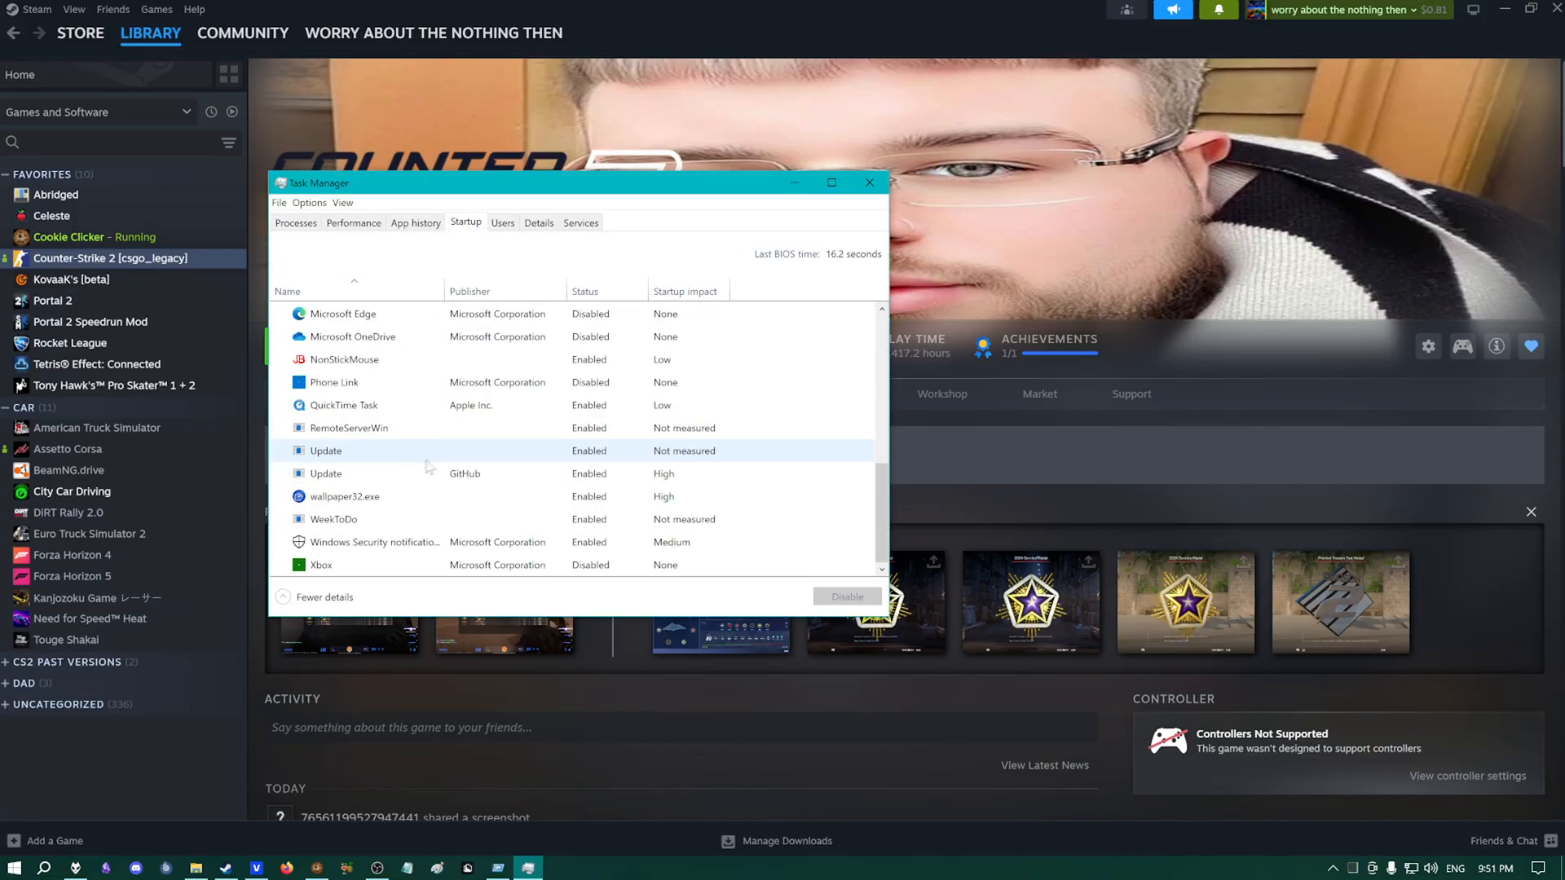